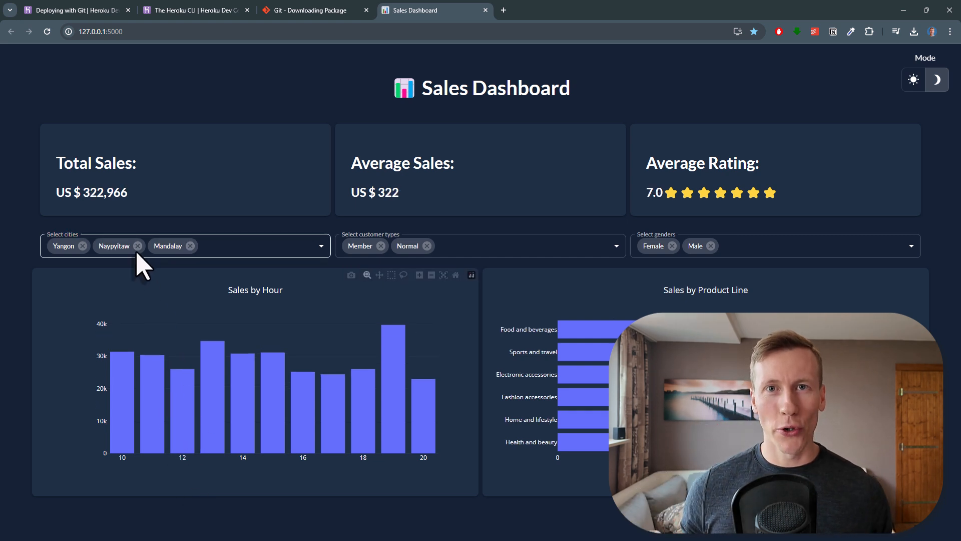
Step: Remove the Naypyitaw chip from Select cities and toggle the dashboard Mode to light
click(137, 246)
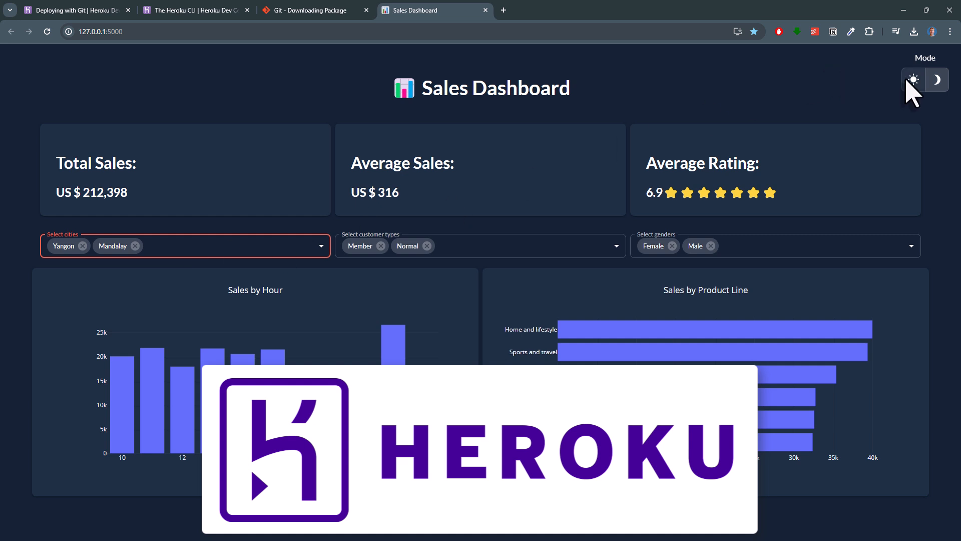
click(913, 80)
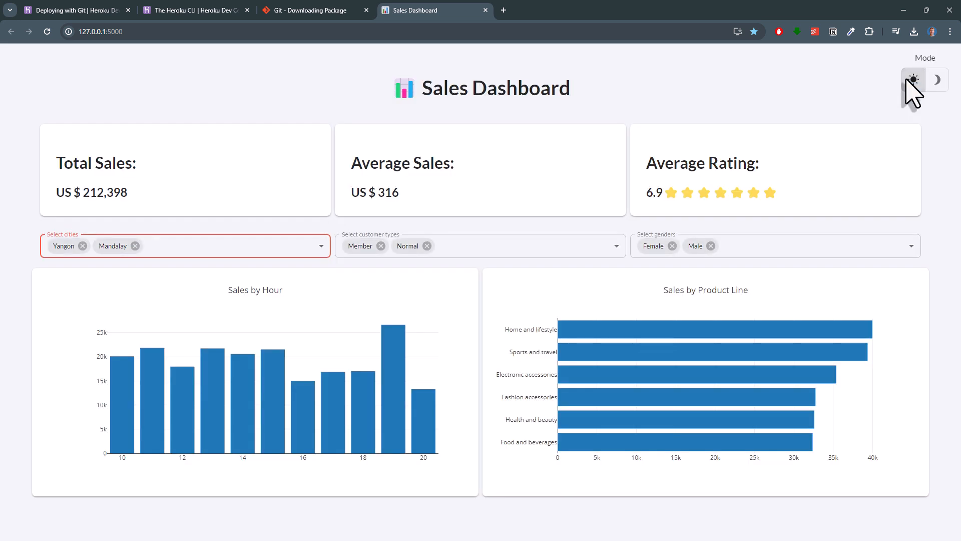
click(913, 80)
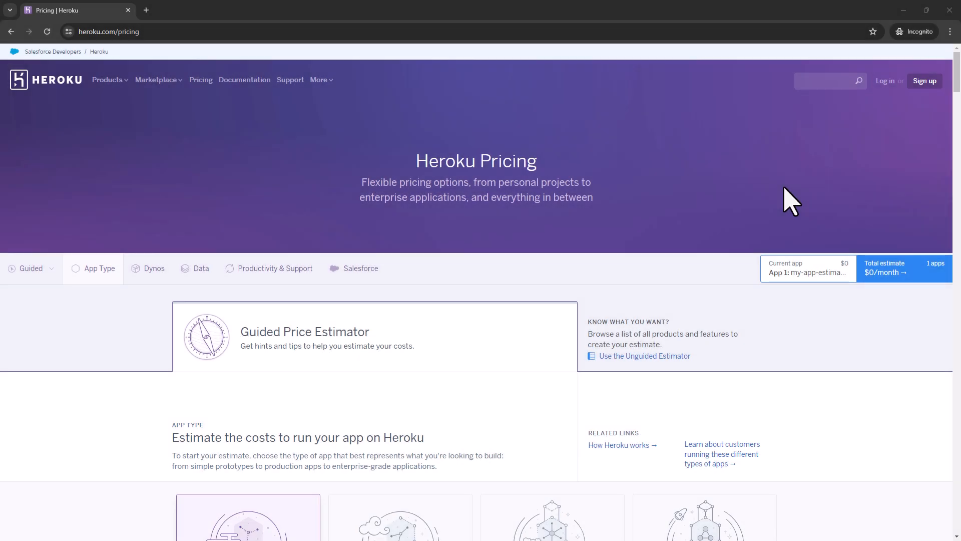
Step: Scroll the Heroku pricing page before moving to the Deploying with Git article
scroll(up, 3)
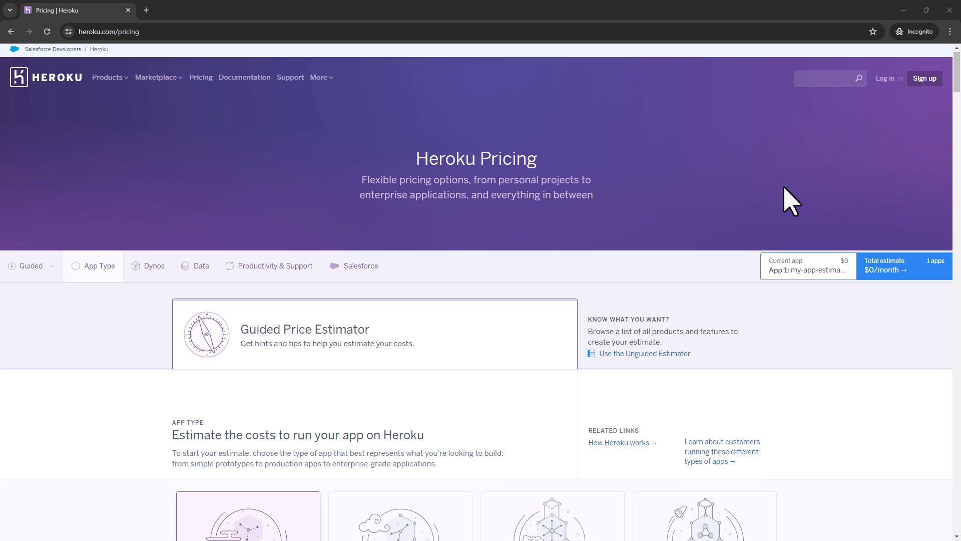
scroll(down, 3)
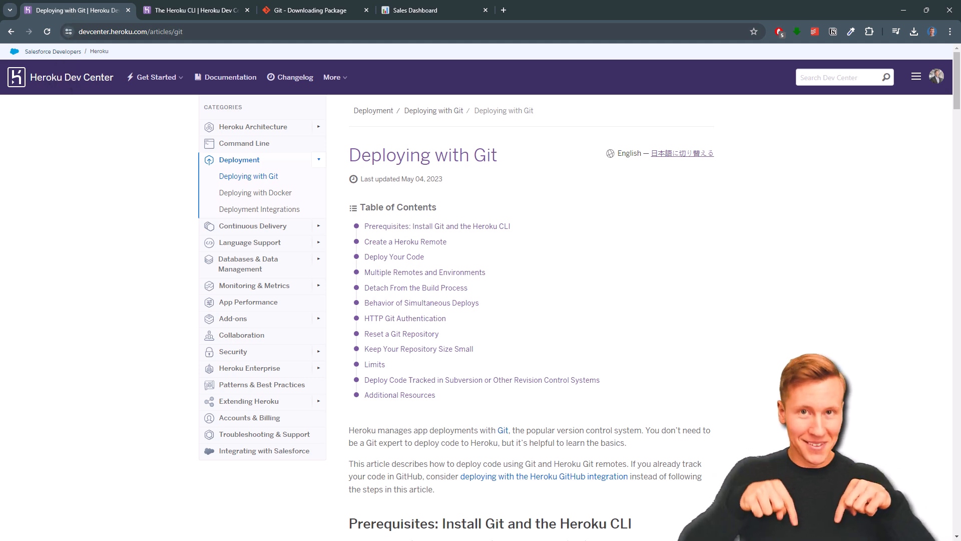
Step: Scroll through the 'Prerequisites: Install Git and the Heroku CLI' section
scroll(down, 3)
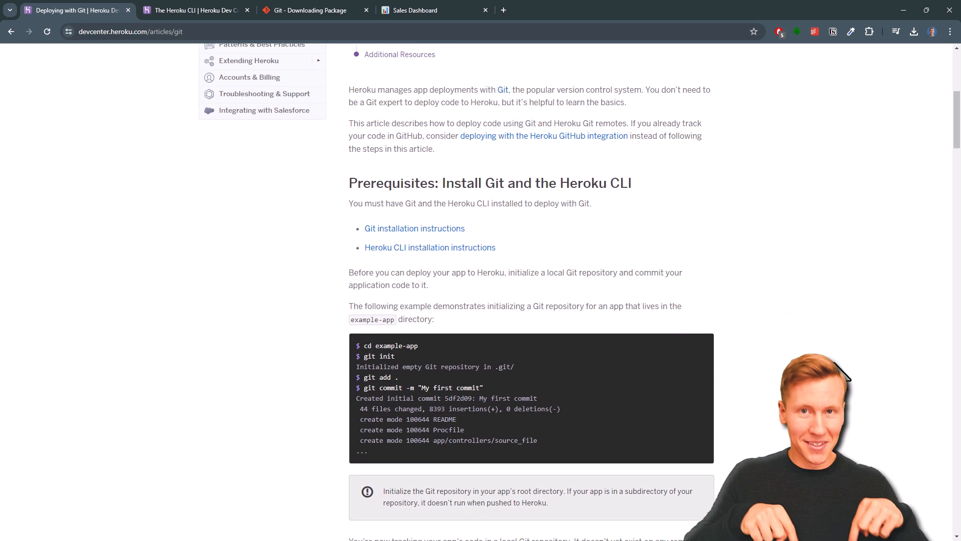
scroll(down, 3)
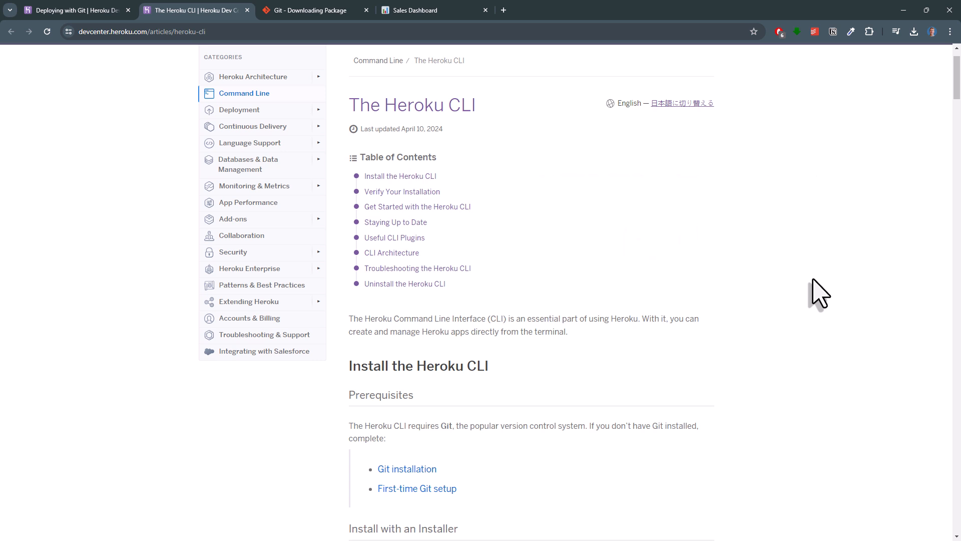
Step: Download the 64-bit Windows Heroku CLI installer and launch heroku-x64.exe from Downloads
scroll(down, 3)
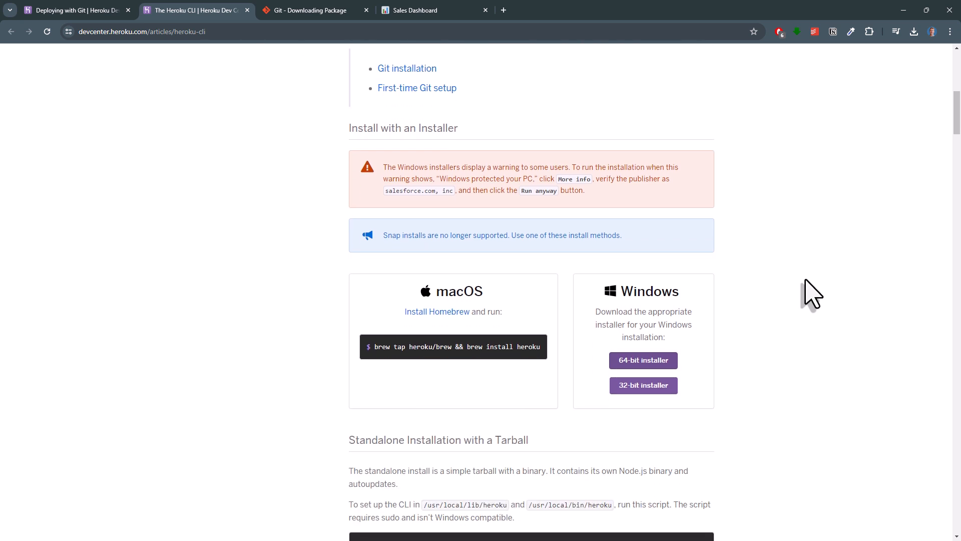
click(643, 360)
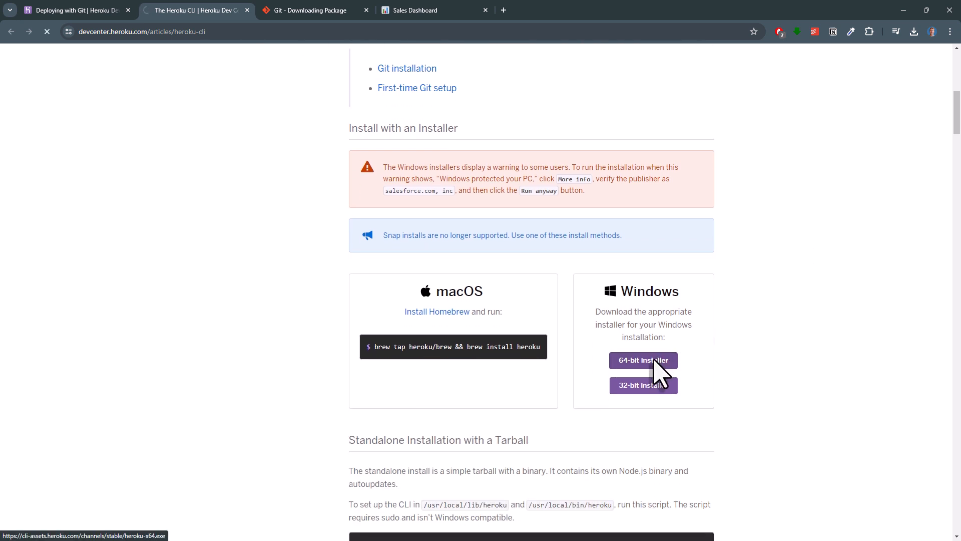
click(643, 360)
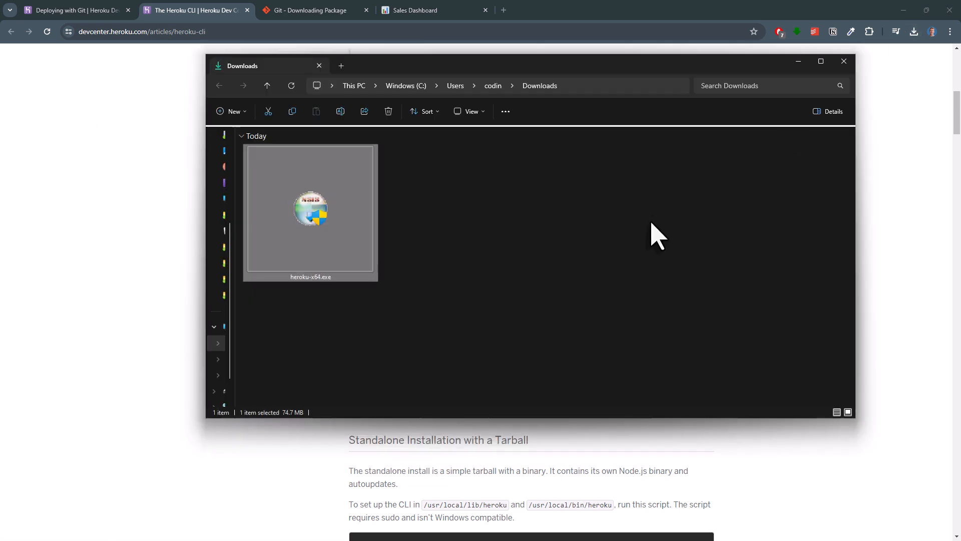
double_click(311, 208)
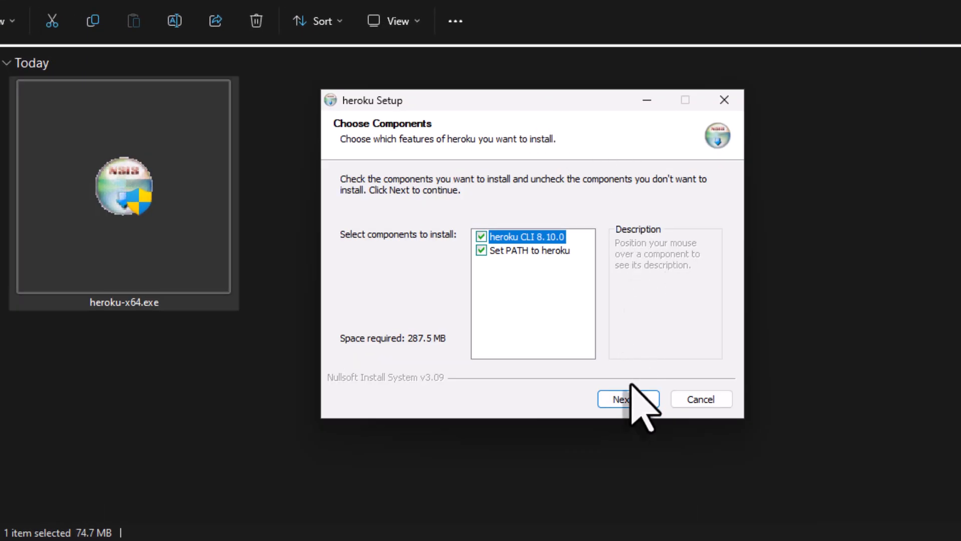
Step: Install the Heroku CLI with default components and folder, then go to the Git download page
click(624, 400)
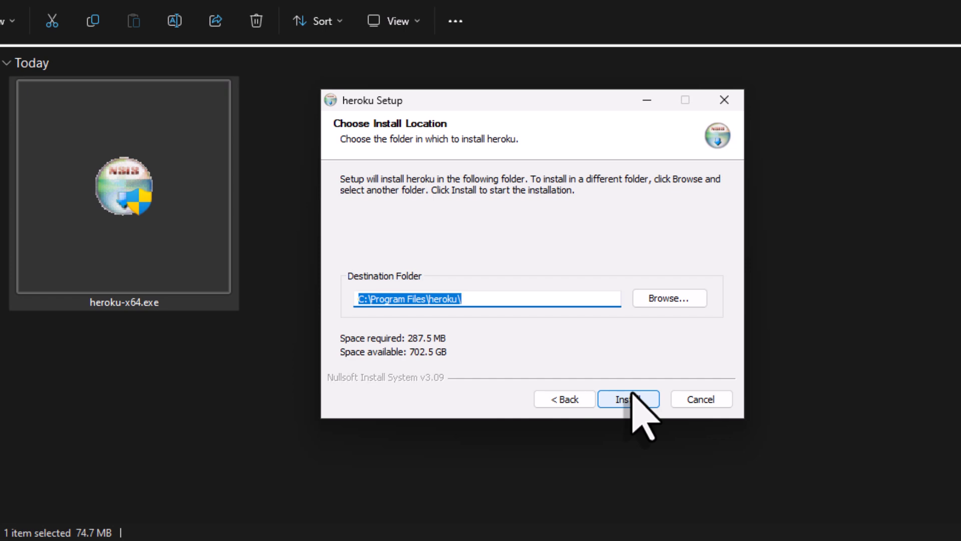
click(628, 398)
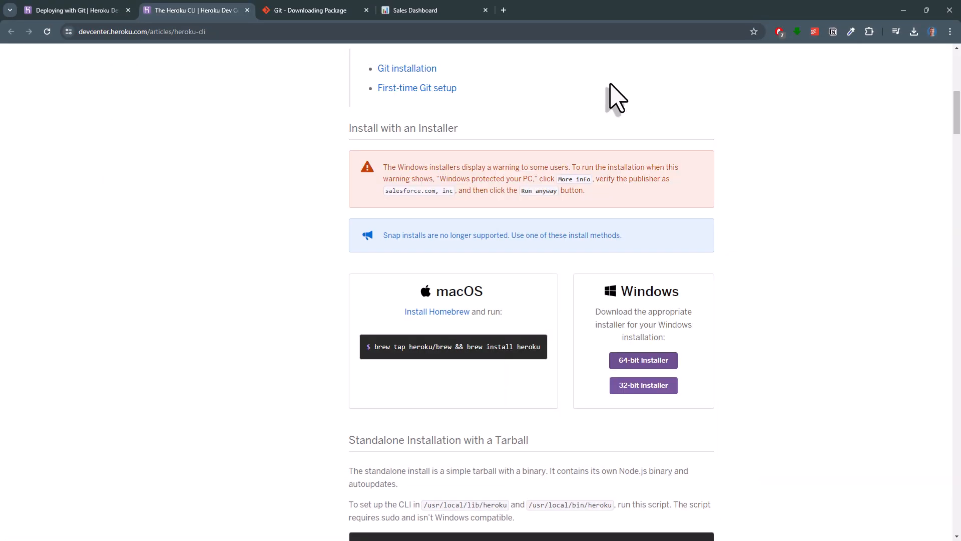
click(310, 10)
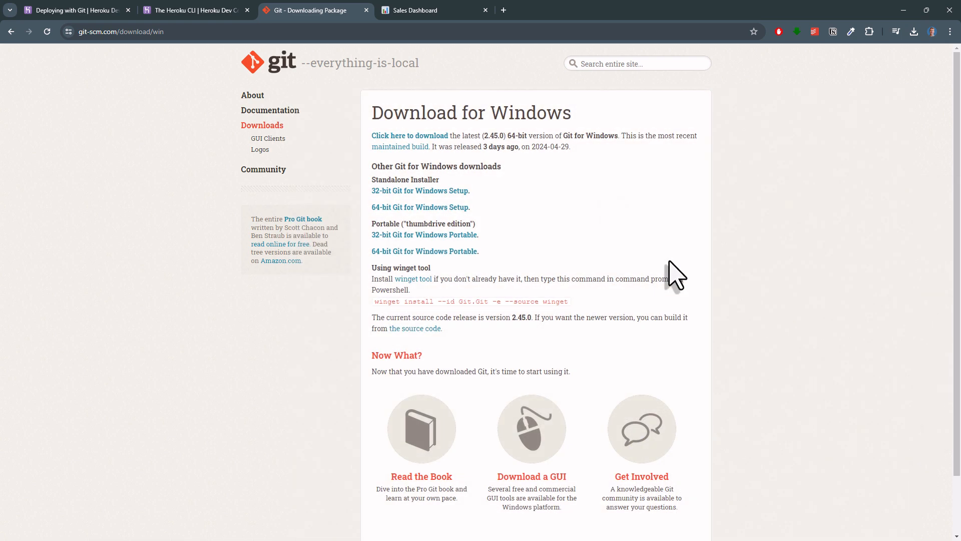
mouse_move(437, 149)
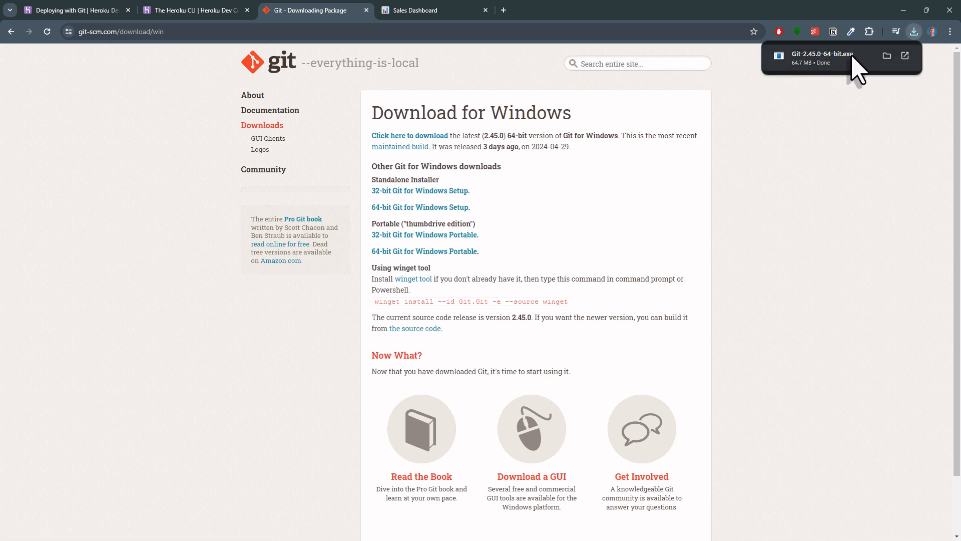
Step: Run the downloaded Git-2.45.0-64-bit.exe setup and accept its license to continue
click(886, 56)
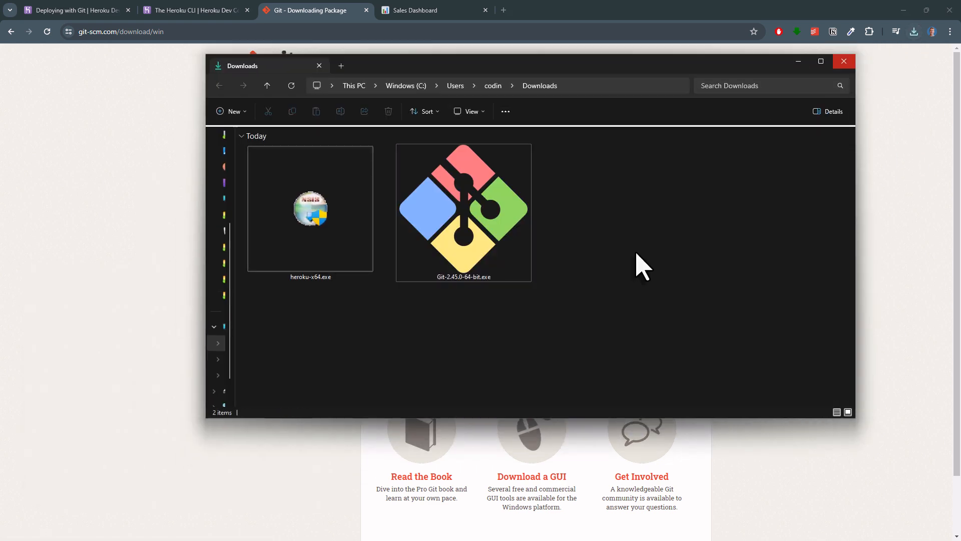
double_click(464, 212)
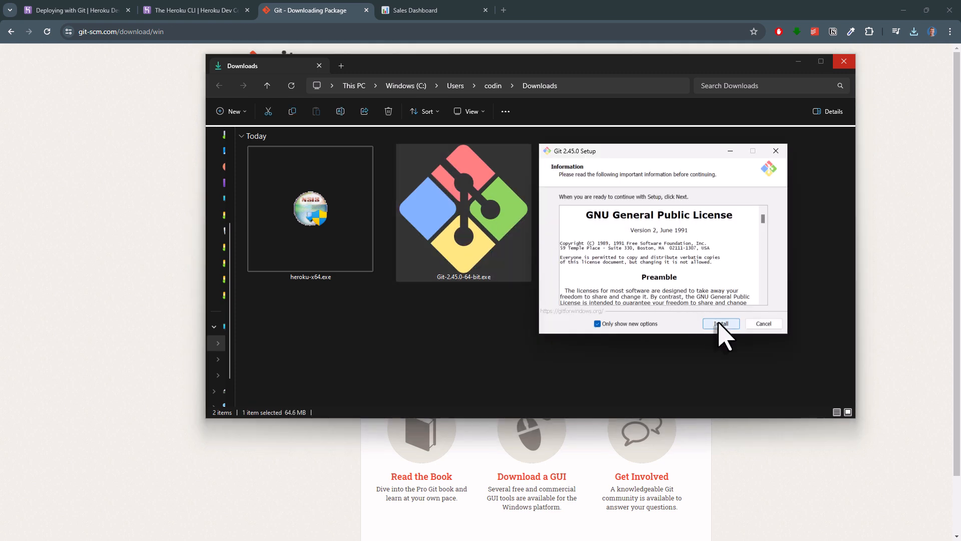
click(763, 323)
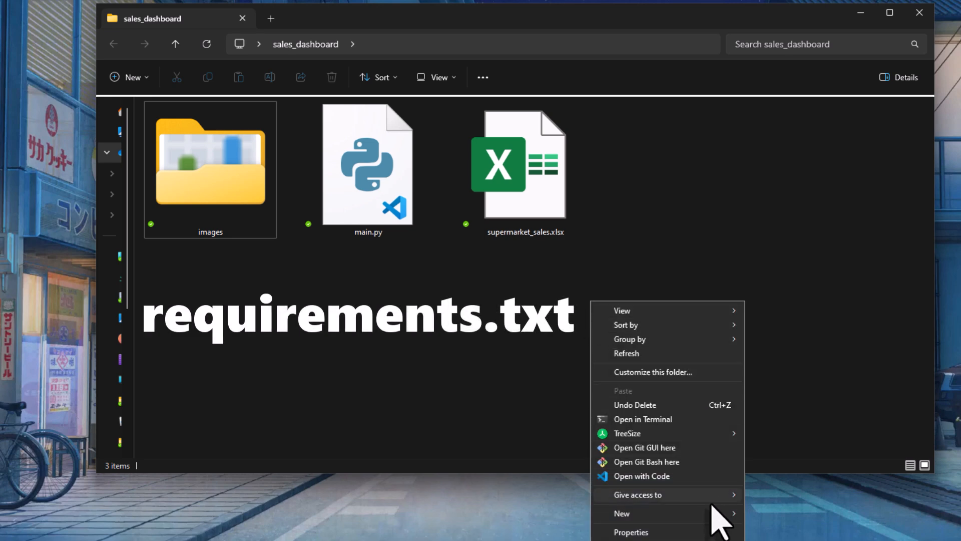
Step: Create requirements.txt in sales_dashboard and write taipy==3.1.0 into it in Notepad
click(621, 512)
text(requirements.txt)
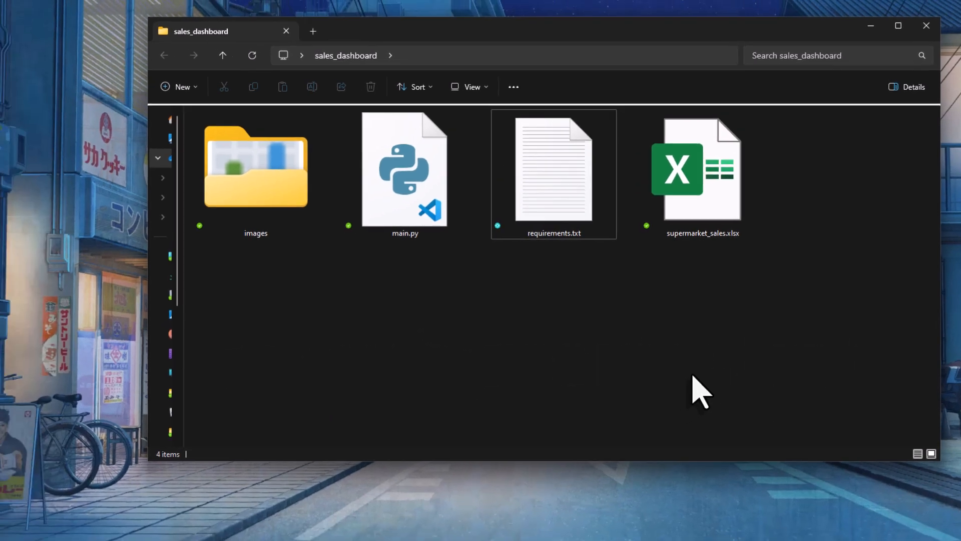
double_click(552, 168)
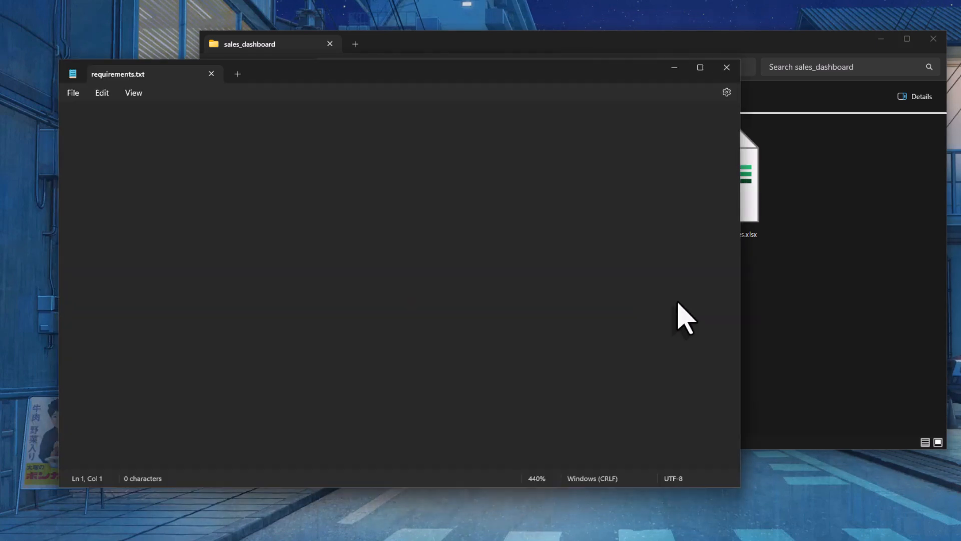
text(taipy)
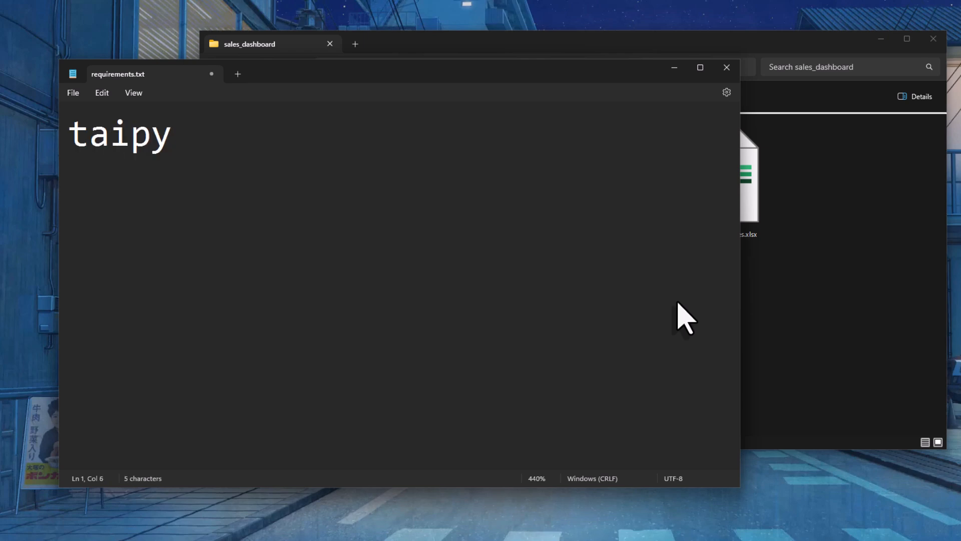
text(==3.1.)
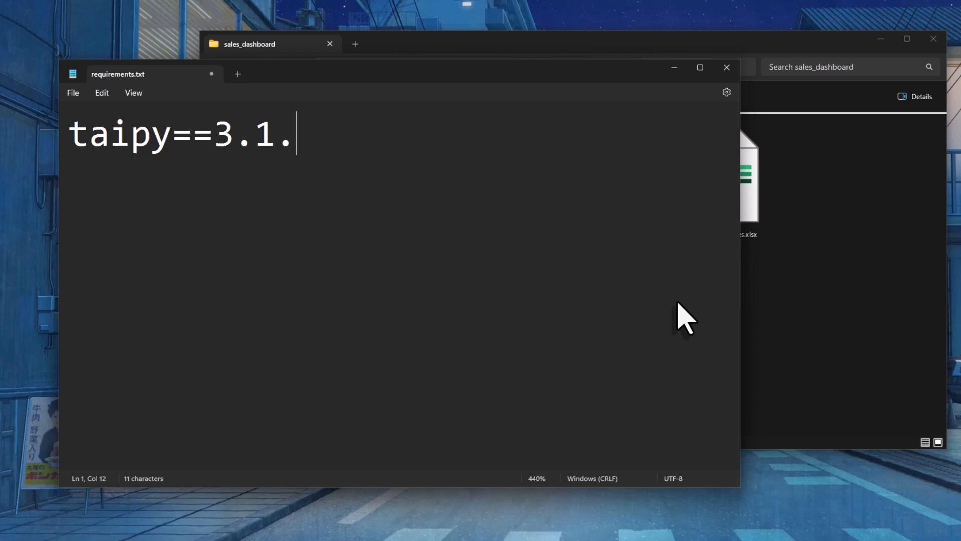
text(0)
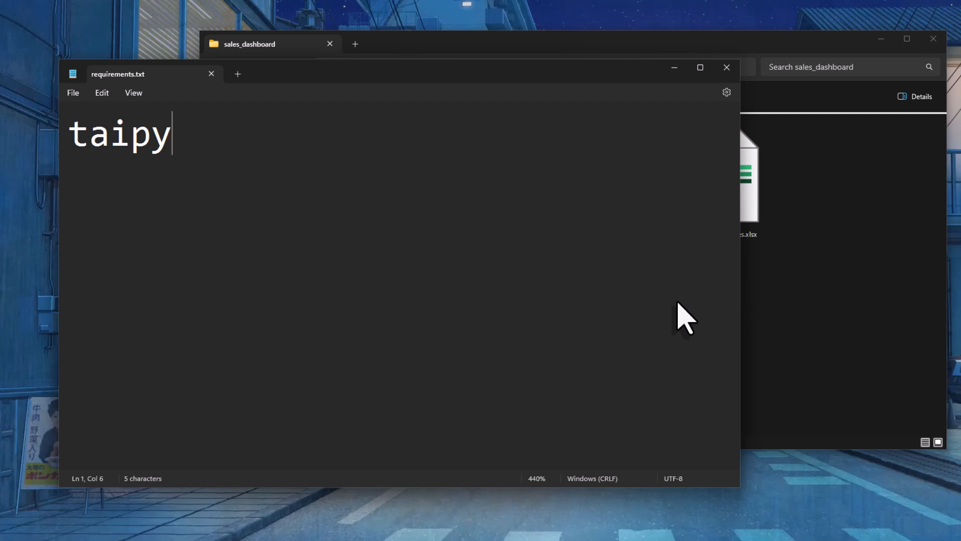
mouse_move(727, 67)
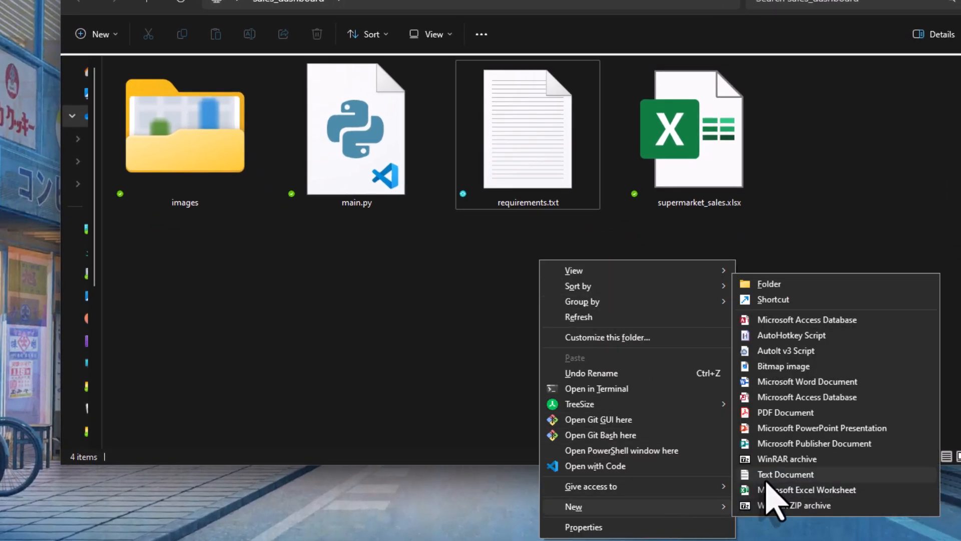
Step: Create a new file named Procfile in the folder and open it for editing
click(785, 474)
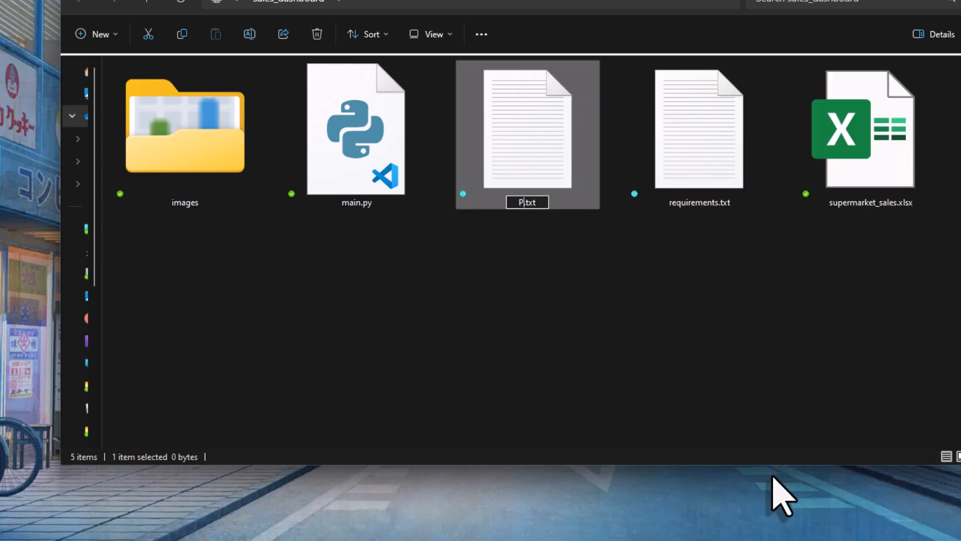
text(Procfile)
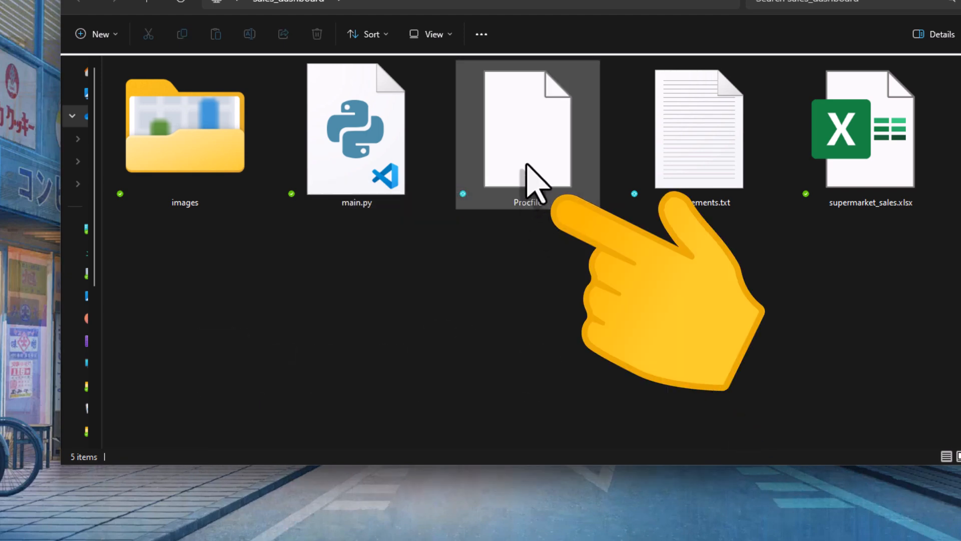
right_click(527, 135)
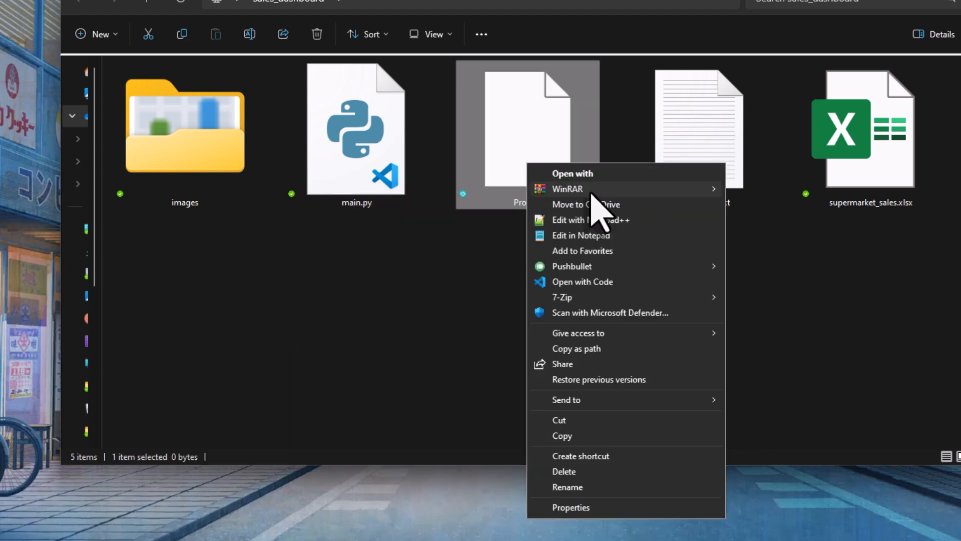
click(580, 235)
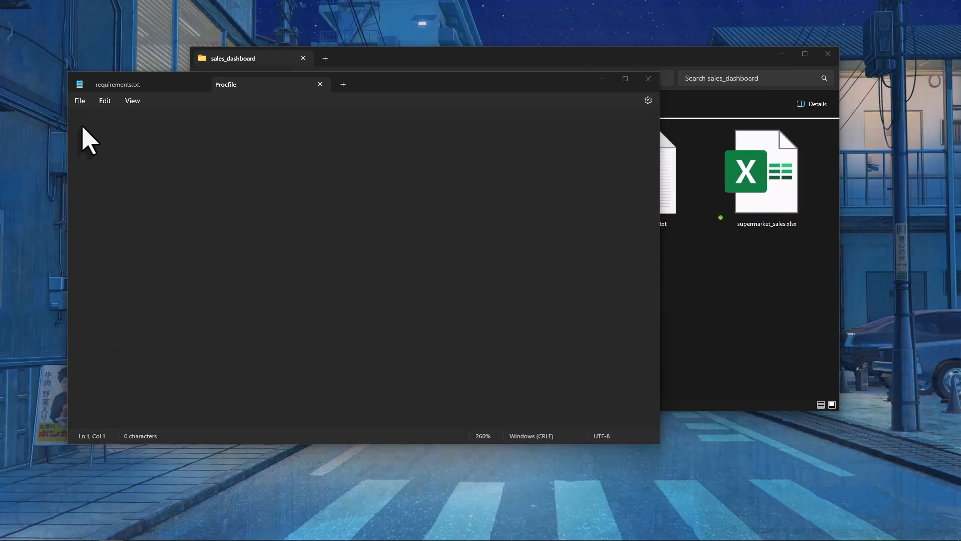
Step: Write web: python main.py -H 0.0.0.0 -P $PORT into the Procfile, save and close Notepad
text(web: python main.py -H 0.0.0.0 -P $PORT)
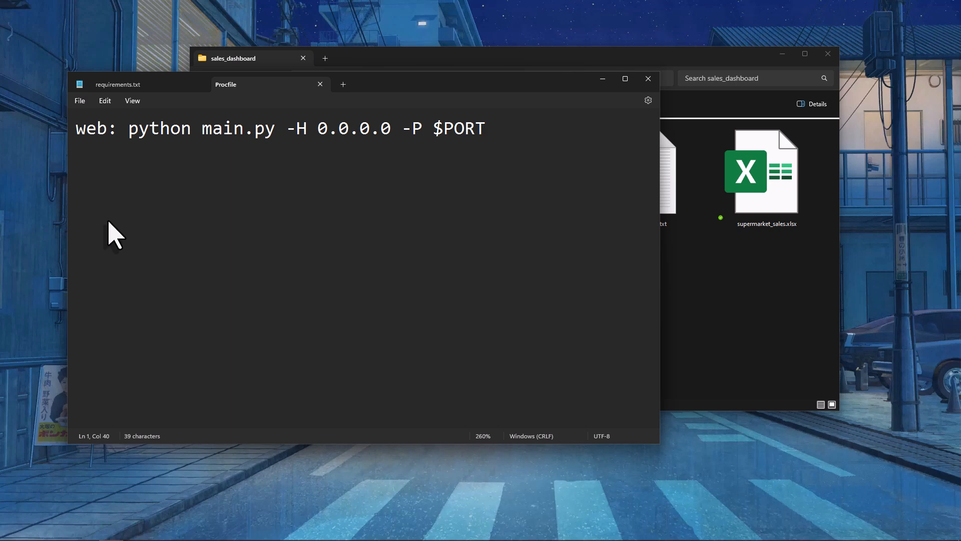
click(485, 128)
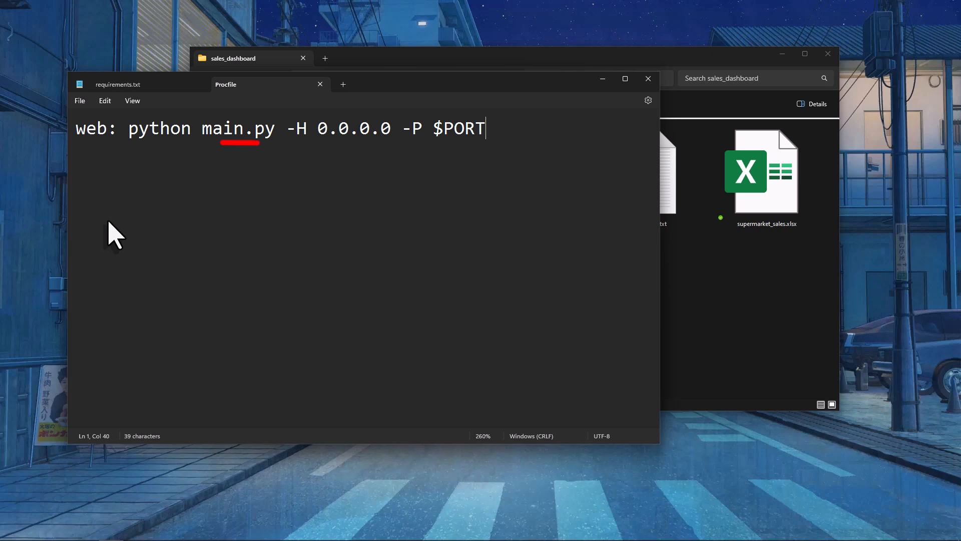
mouse_move(647, 78)
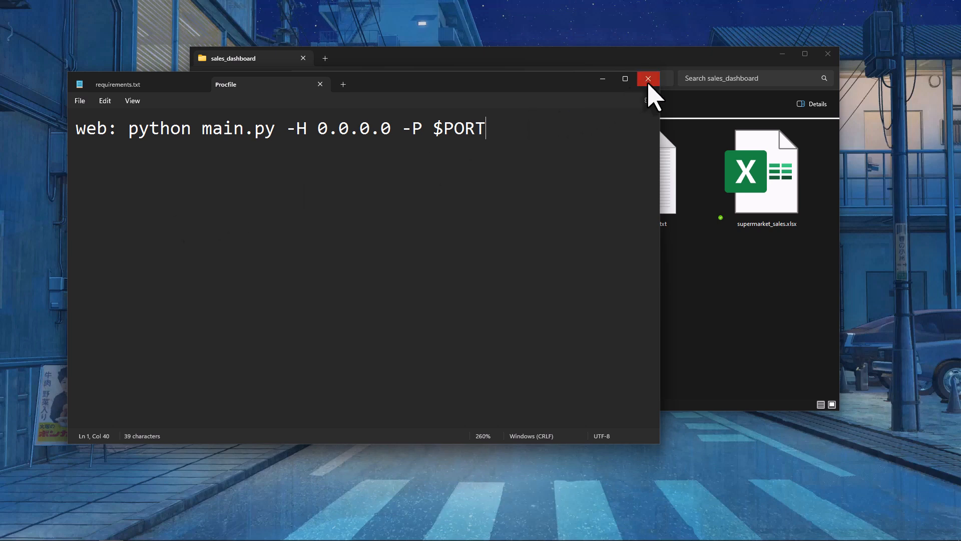
click(648, 78)
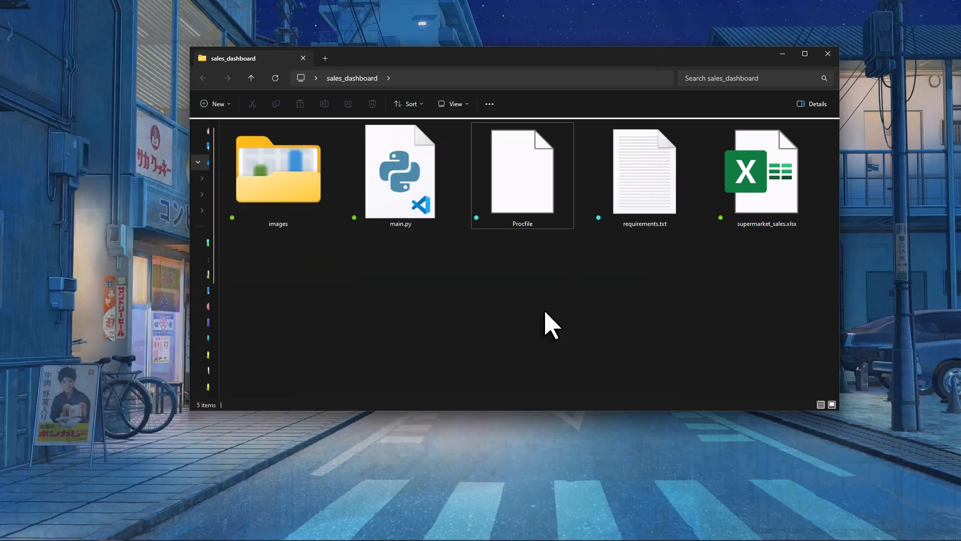
Step: Open a terminal in the sales_dashboard folder and bring up the Deploying with Git guide
right_click(552, 322)
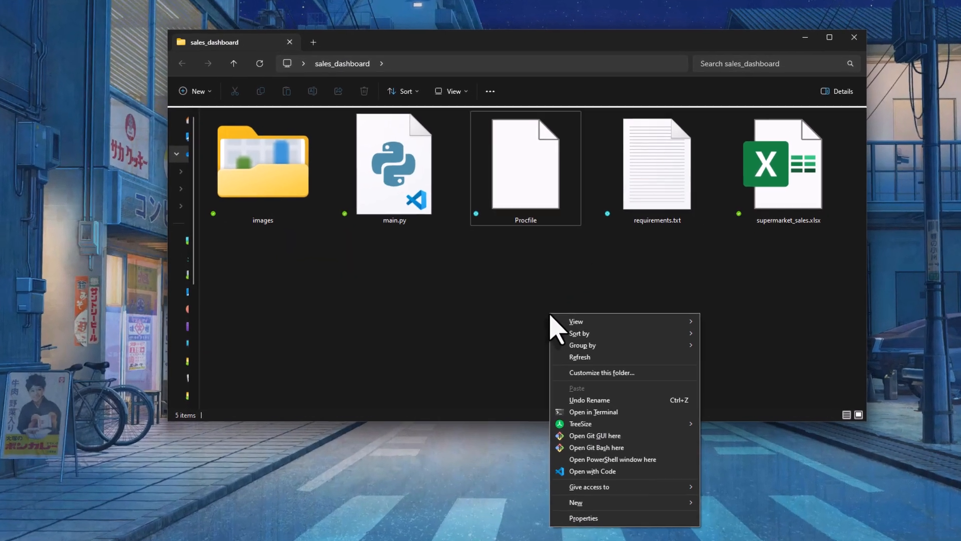
click(594, 412)
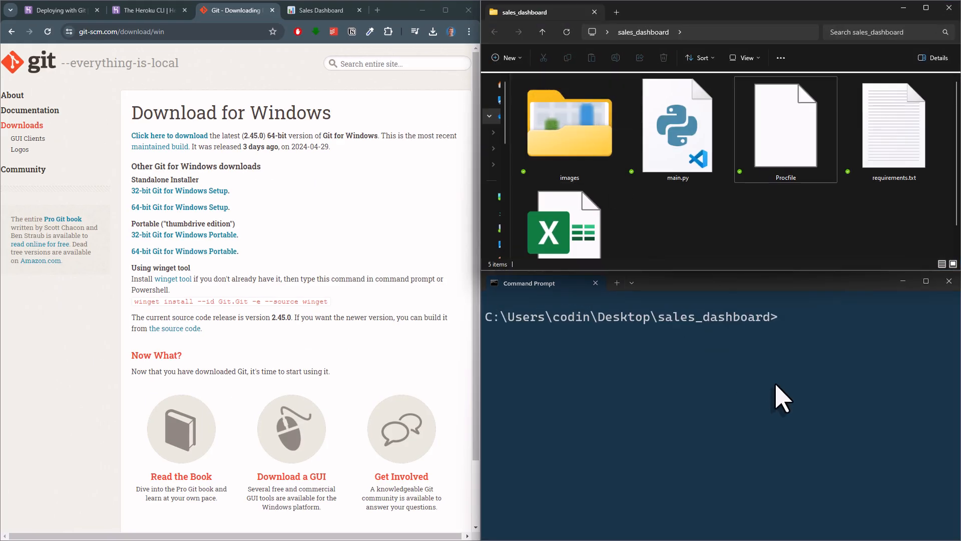
click(57, 10)
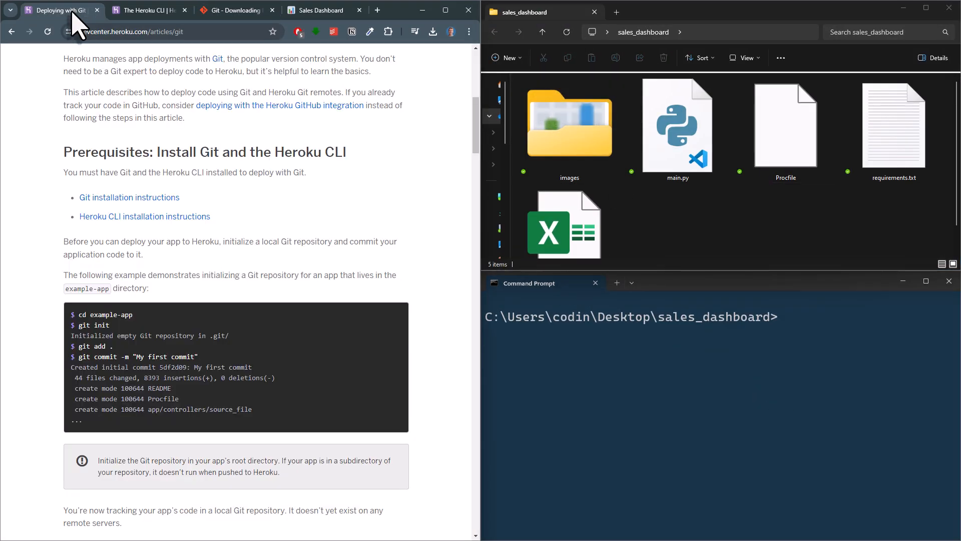
mouse_move(443, 286)
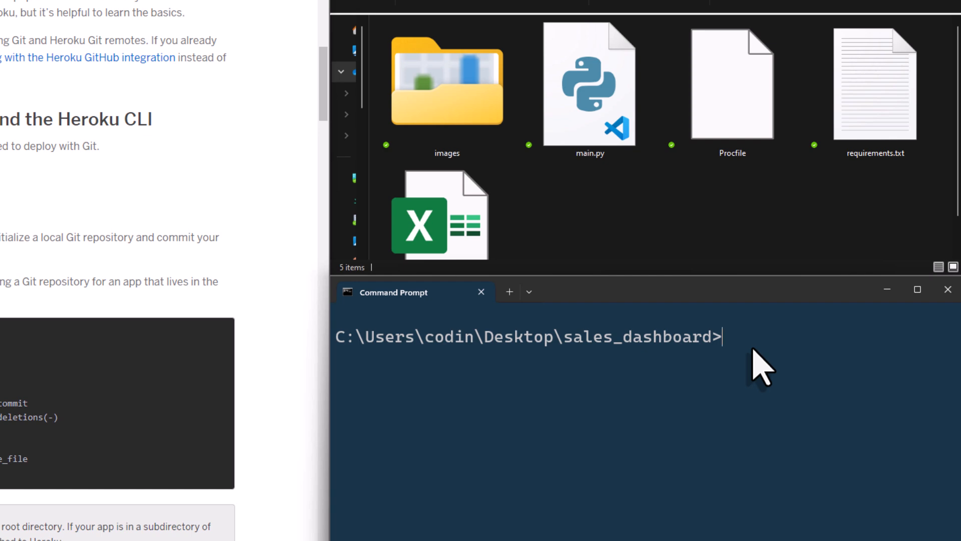
Step: Run git init in sales_dashboard and set the folder view to show hidden files like .git
text(git ini)
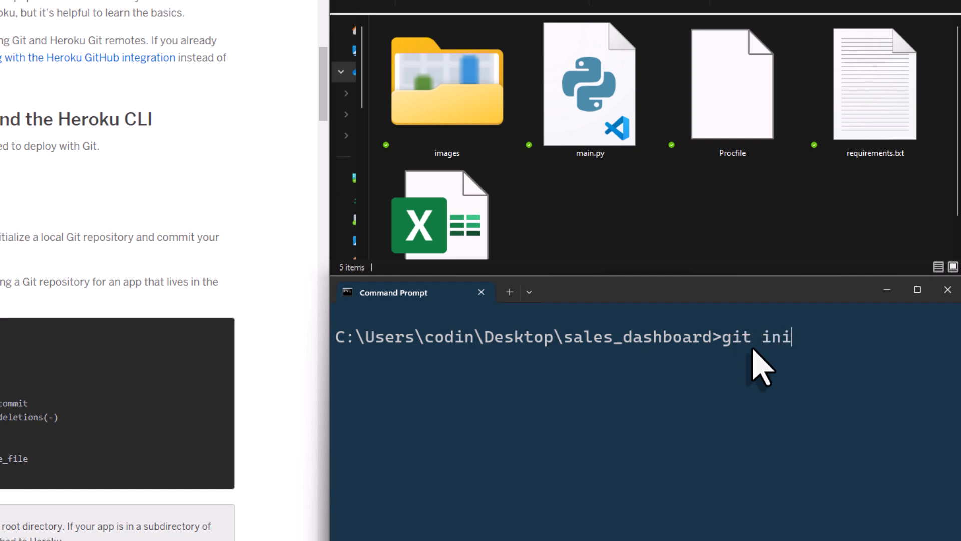
key(Return)
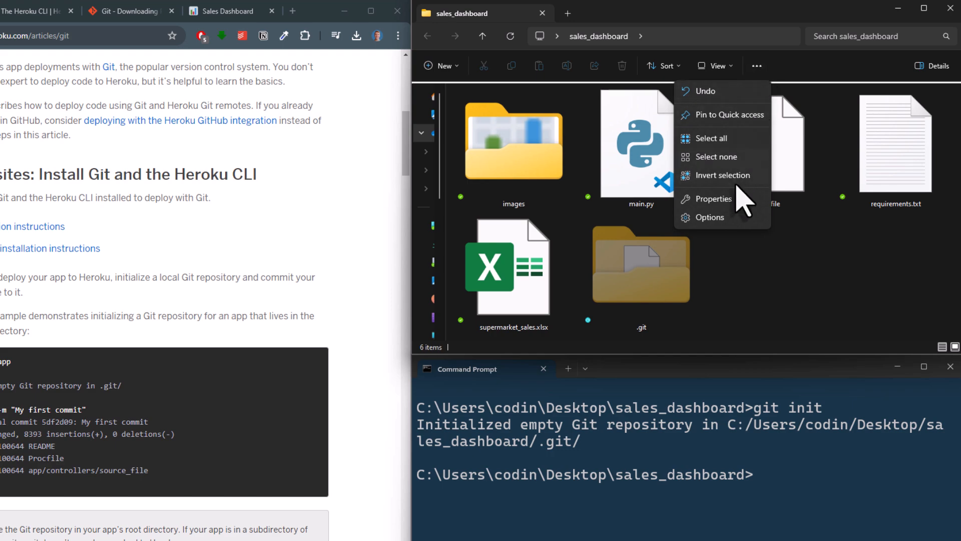
click(710, 217)
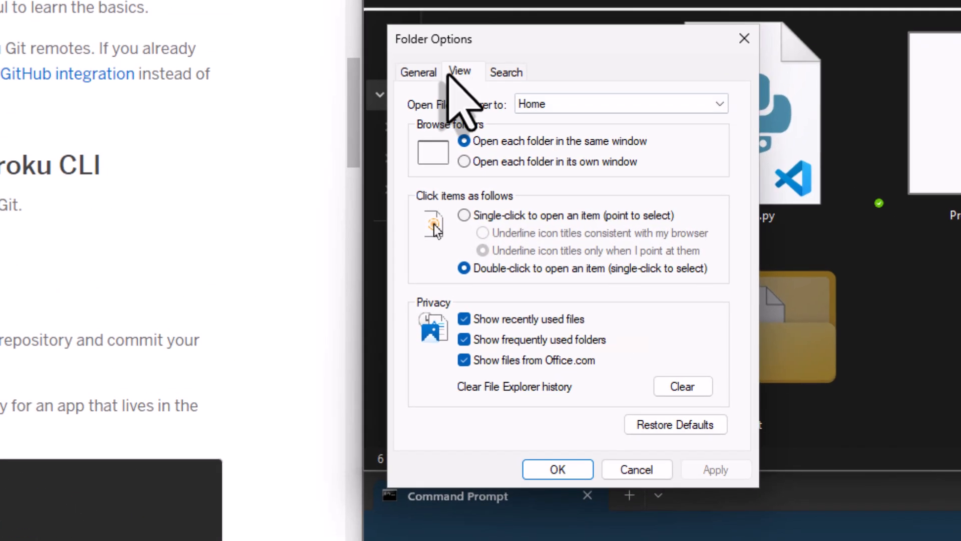
click(459, 72)
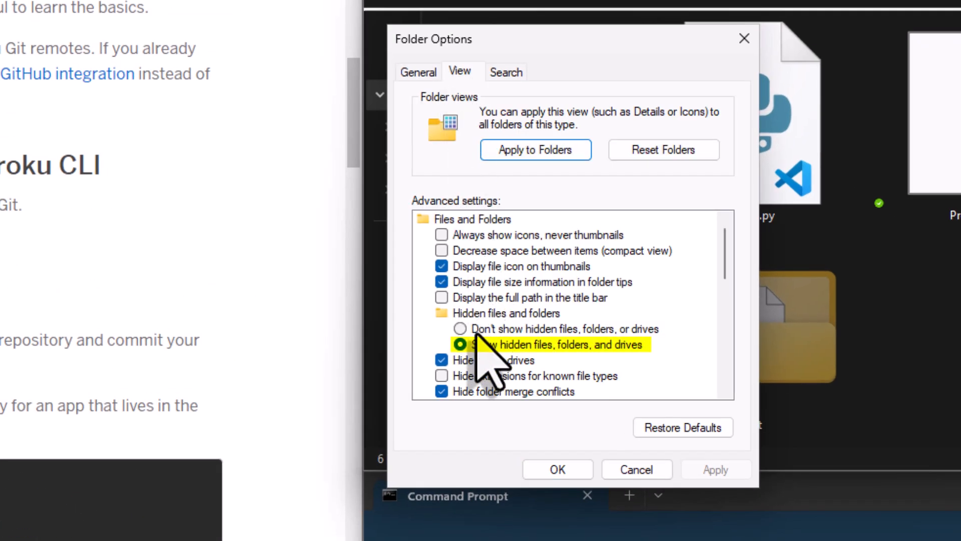
mouse_move(558, 469)
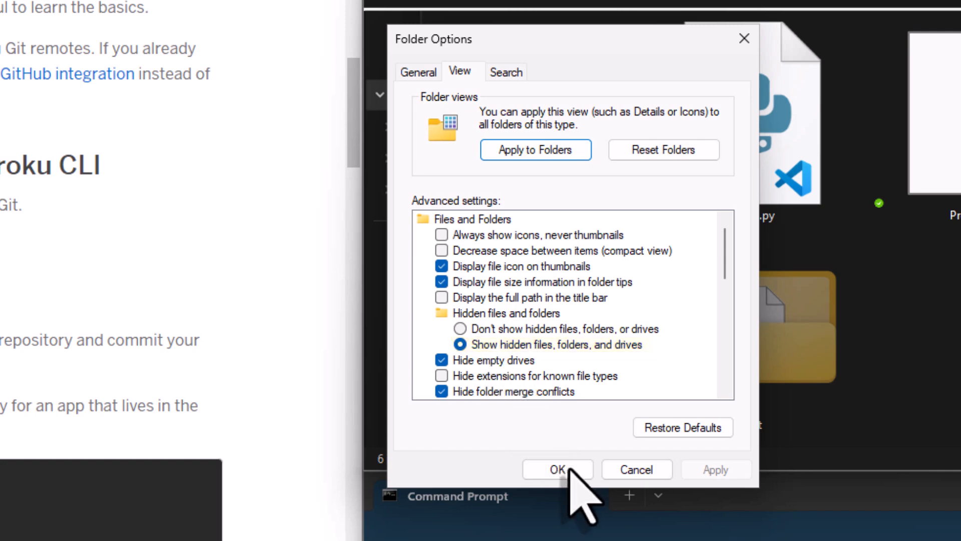
Step: Confirm folder options, then run git add . and git commit -m "Initial Commit"
click(557, 469)
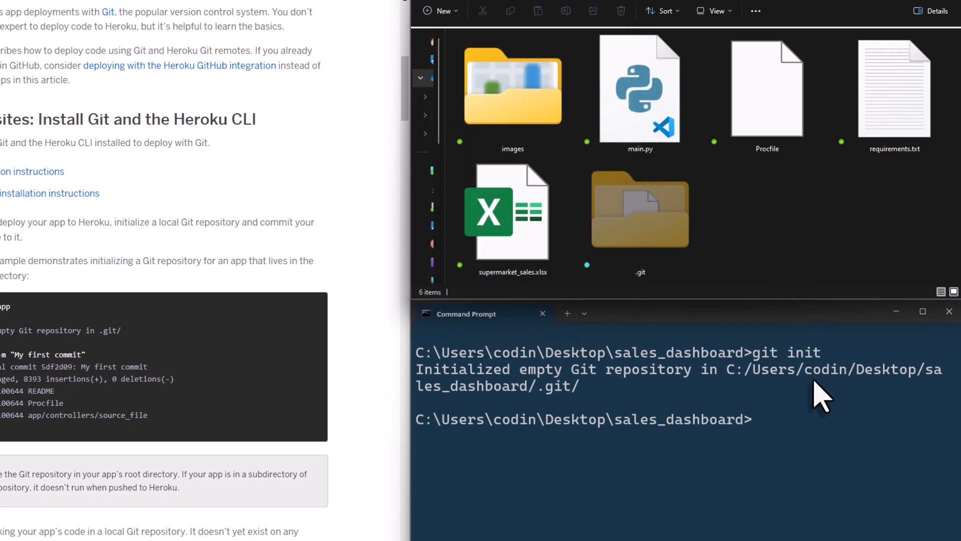
mouse_move(809, 430)
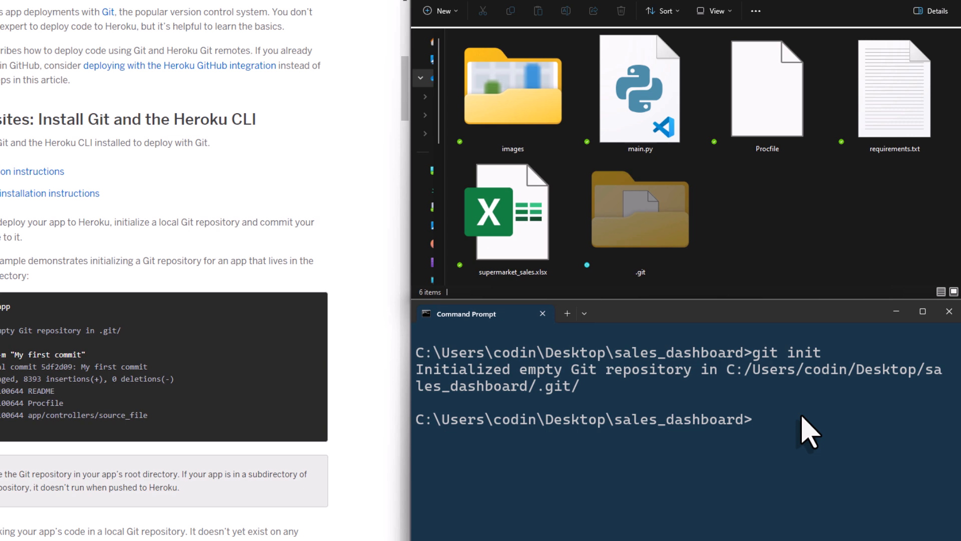
text(git add .)
text(git co)
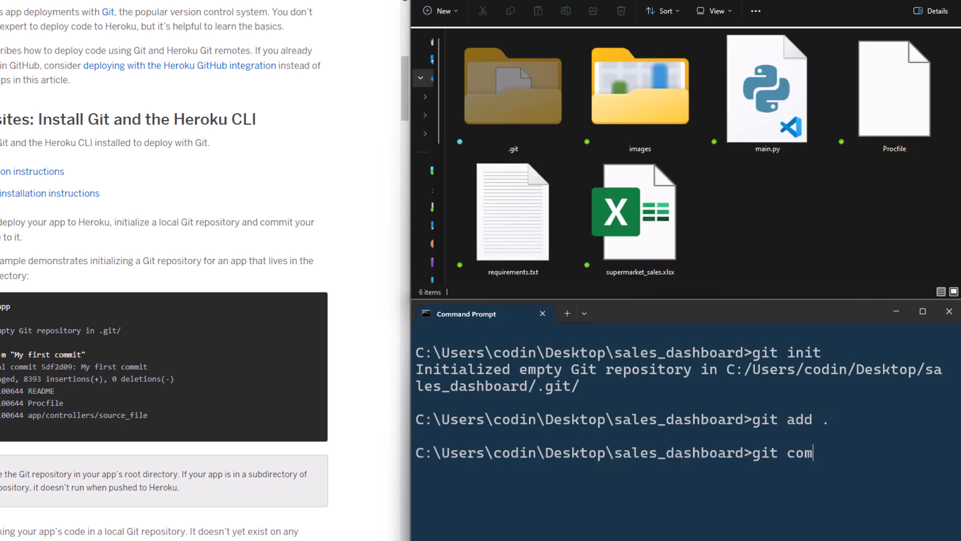
text(mit -m)
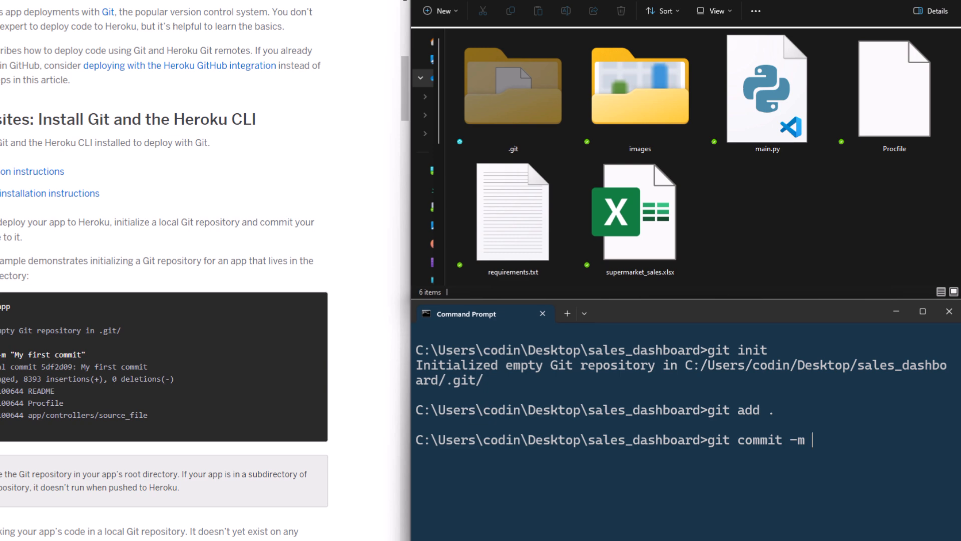
text("Ini")
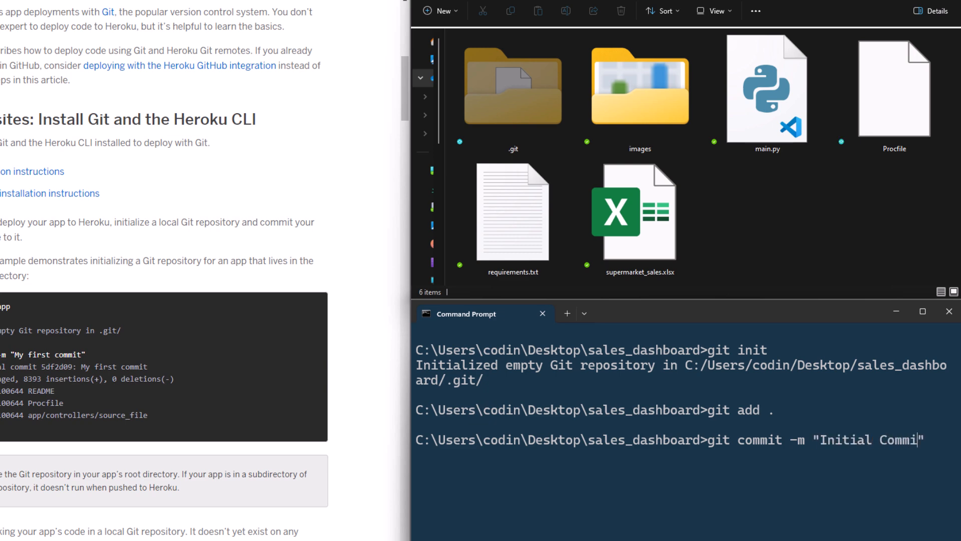
text(t")
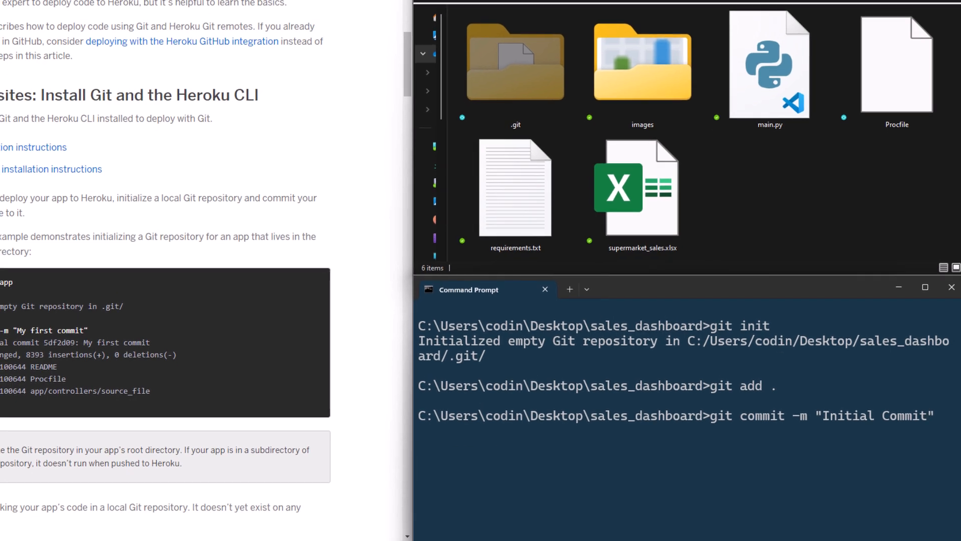
key(Return)
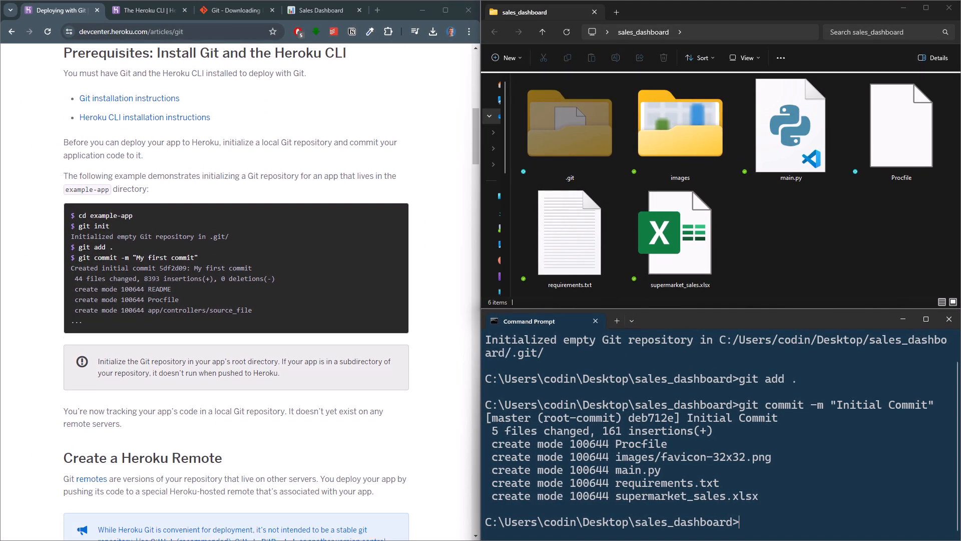
Step: Log in to Heroku from the sales_dashboard project folder
scroll(down, 3)
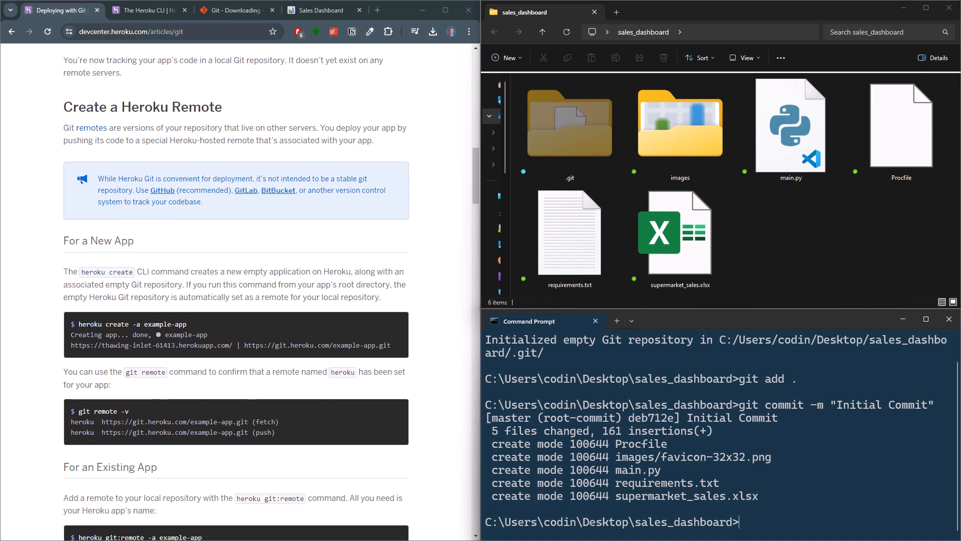
scroll(down, 3)
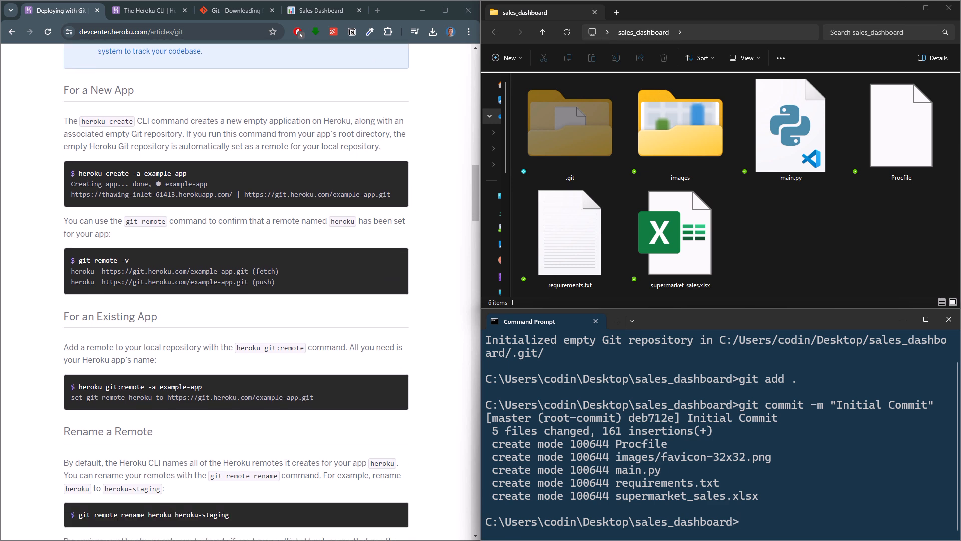
text(heroku)
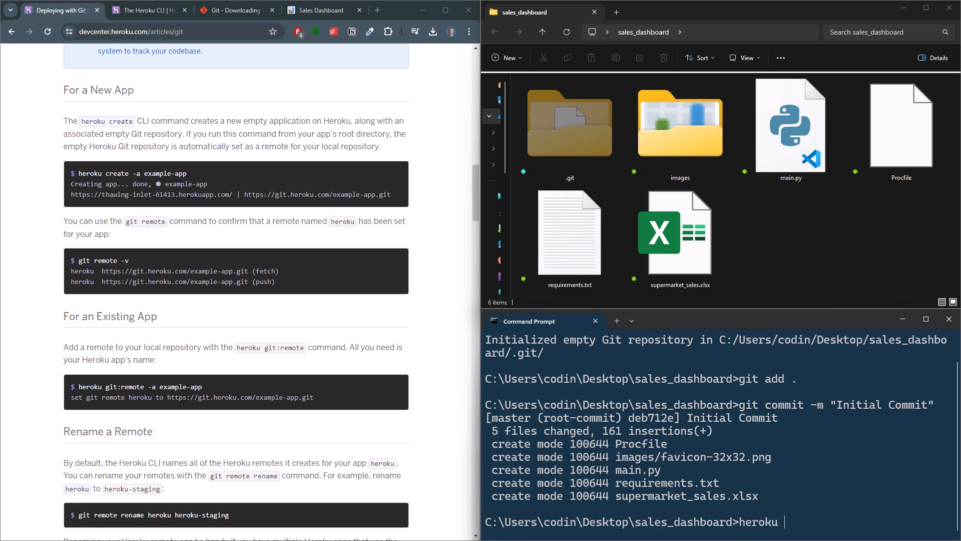
text(login)
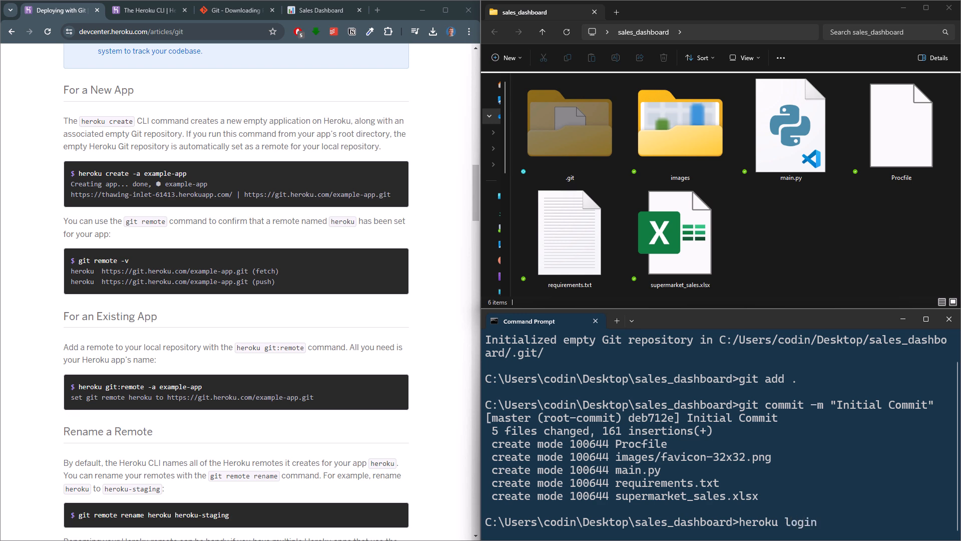
key(Return)
text(heroku create -)
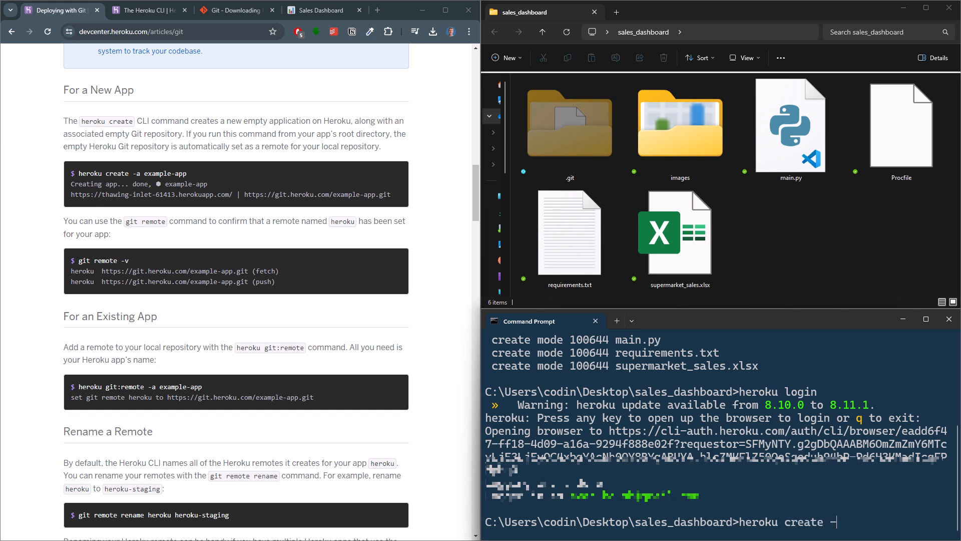
Step: Create the Heroku app my-salesdashboard so its herokuapp and git URLs are issued
text(a my-sales)
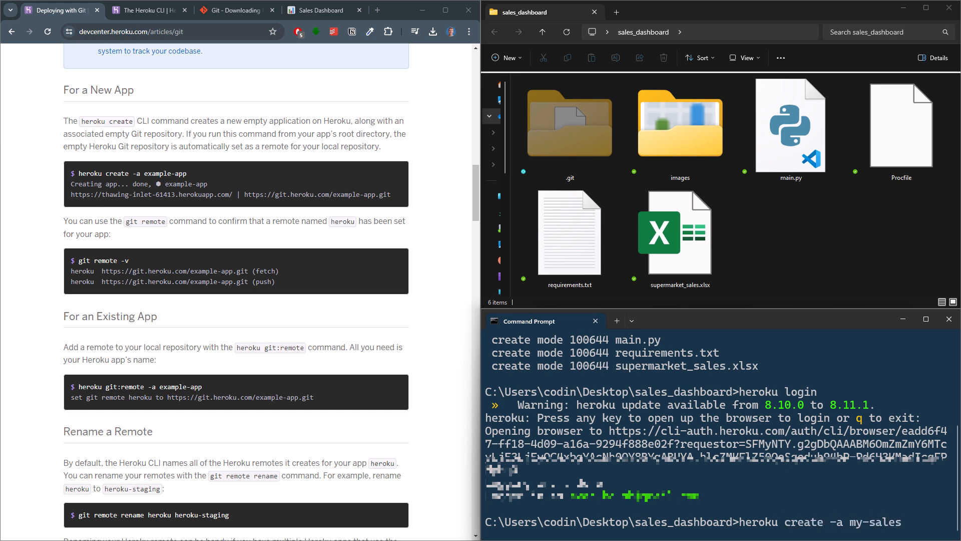
text(dashboard)
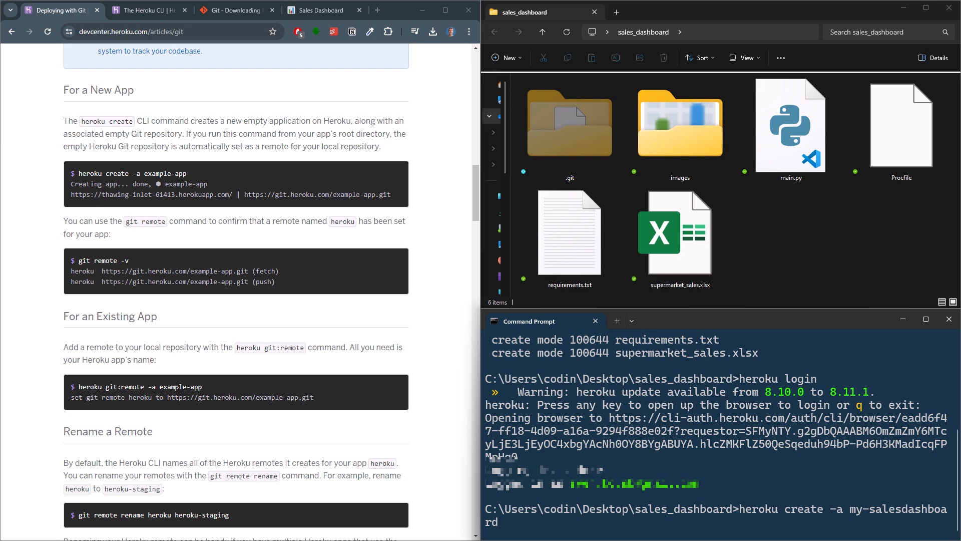
key(Return)
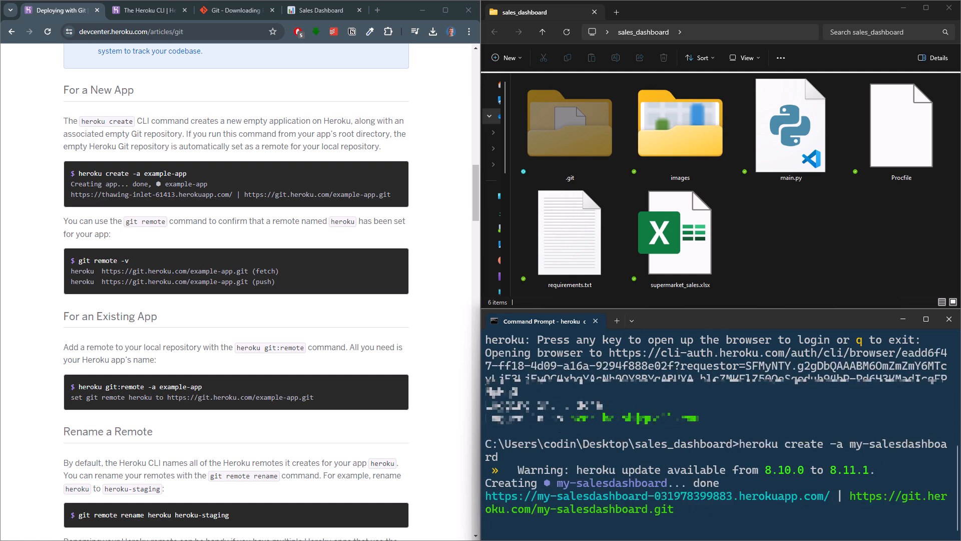
Step: List the repository's references with git show-ref, revealing the branch is master
scroll(down, 3)
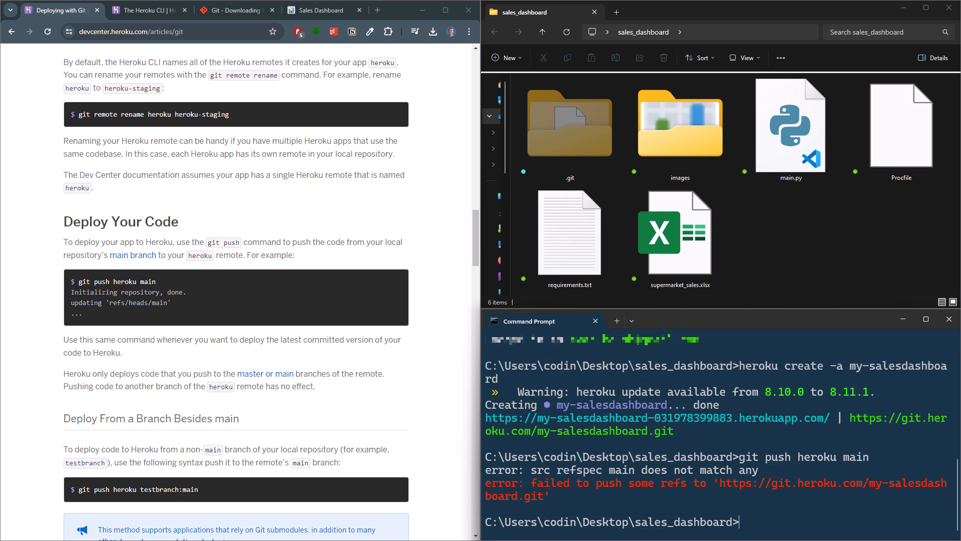
text(git show)
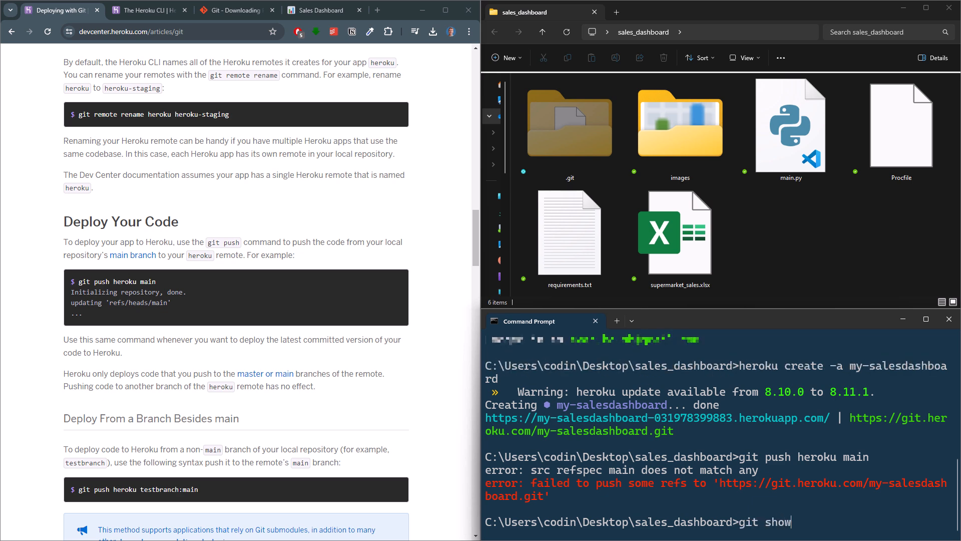
text(-ref)
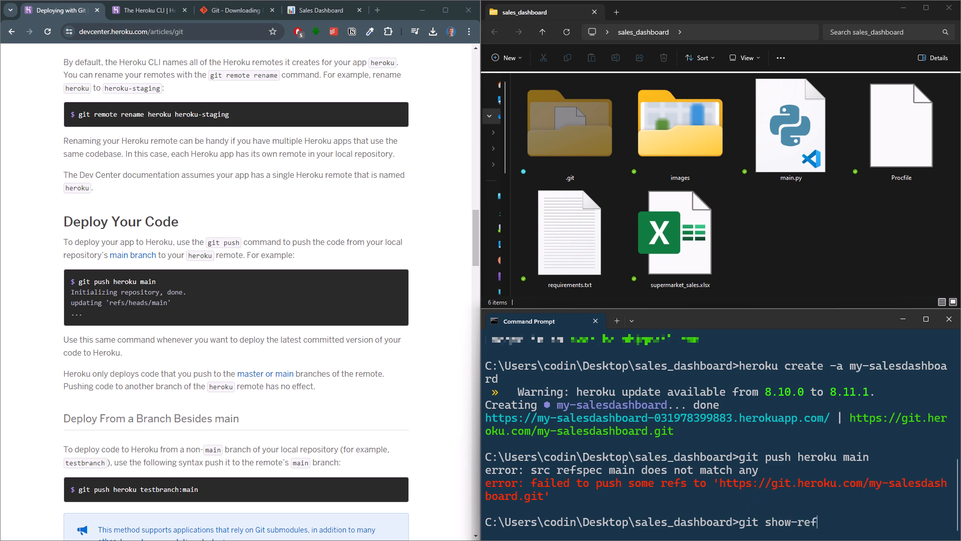
key(Return)
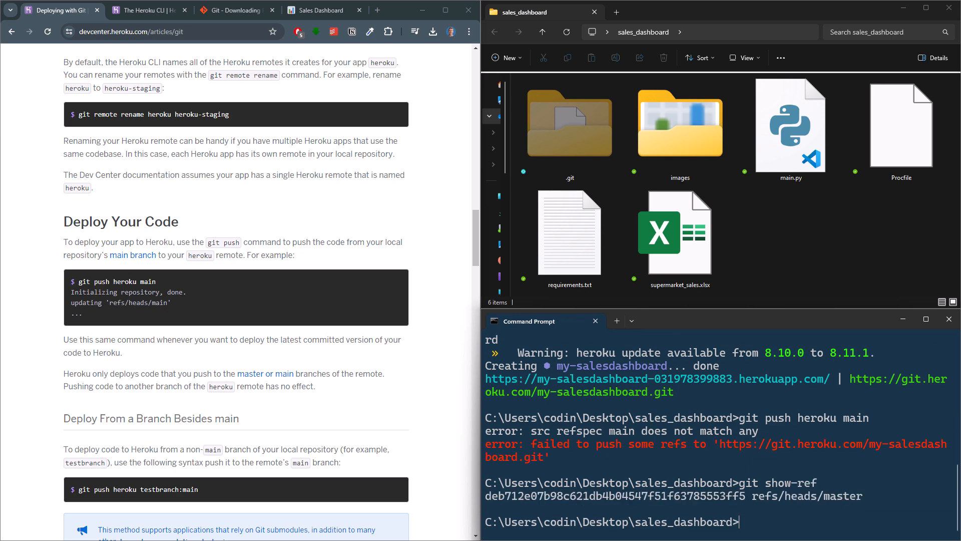
Step: Push the master branch to Heroku so the app is built and released
text(git p)
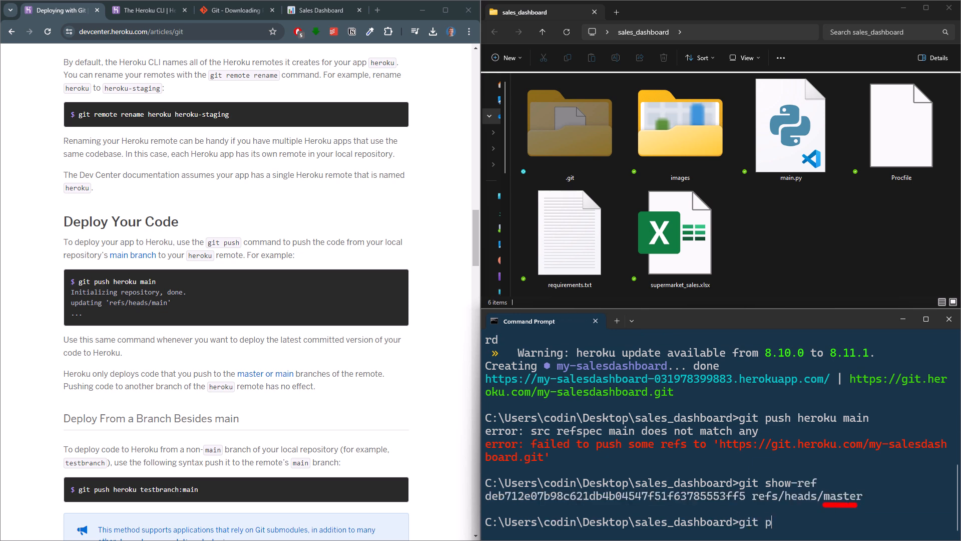
text(ush heroku)
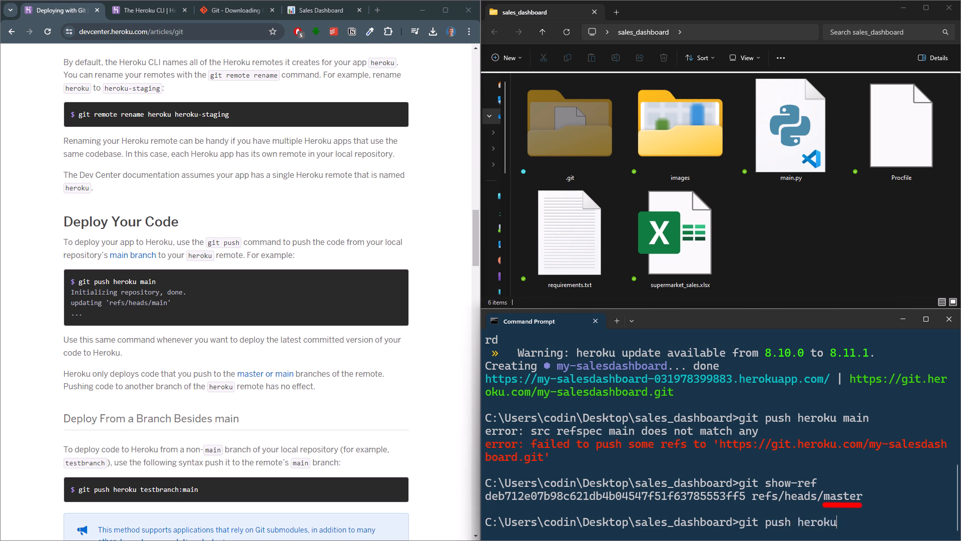
text(master)
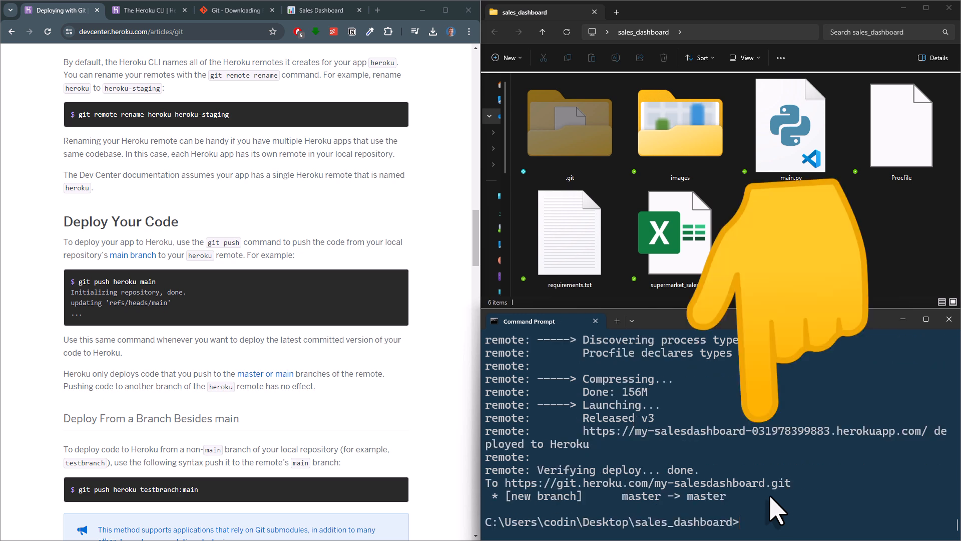
Step: View the deployed Sales Dashboard at its herokuapp address, then return to the desktop
click(752, 431)
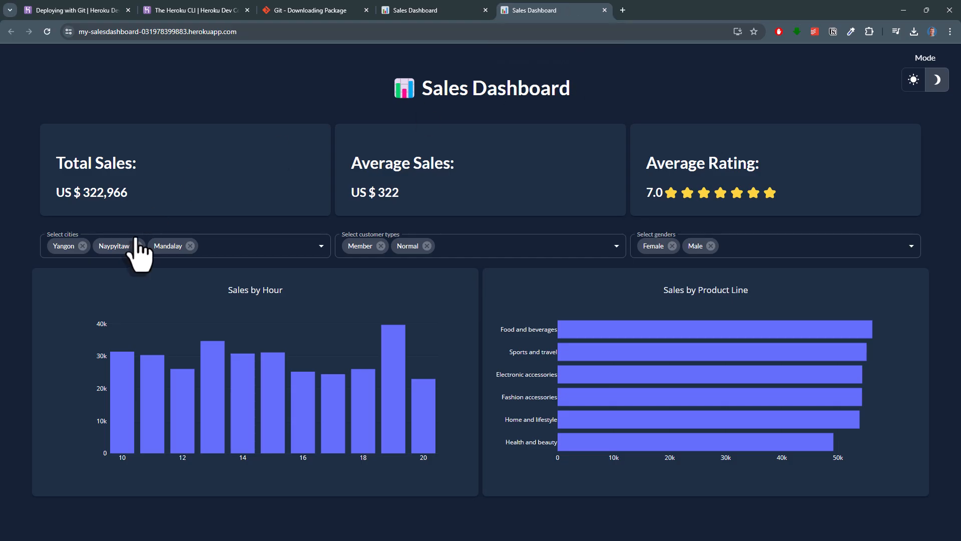
click(127, 246)
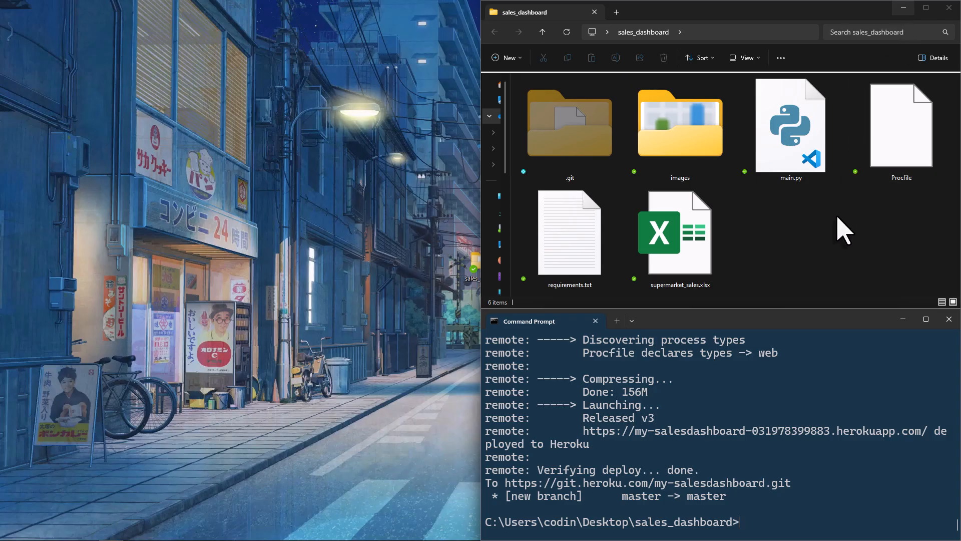
double_click(790, 124)
text(g)
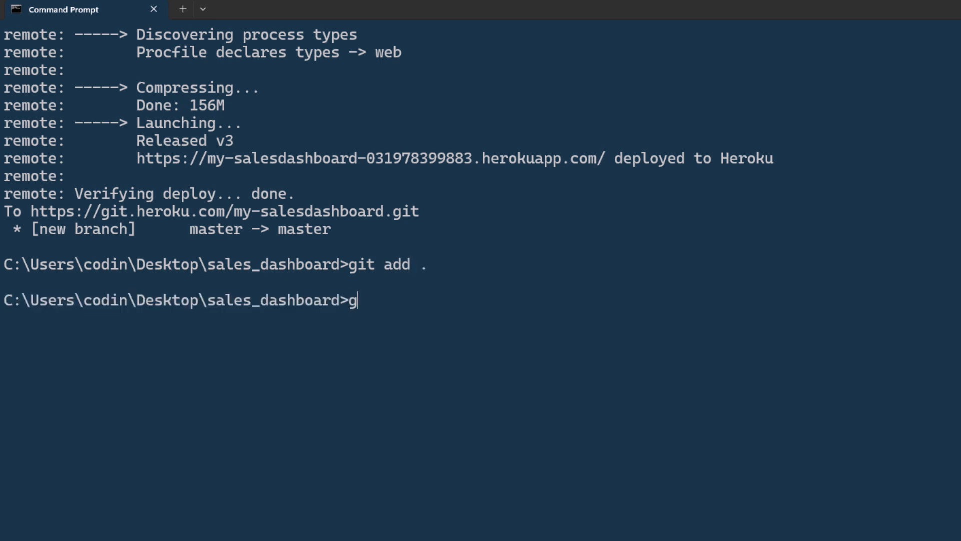
Step: Commit the staged title edit with the message "Change title"
text(it commit -m)
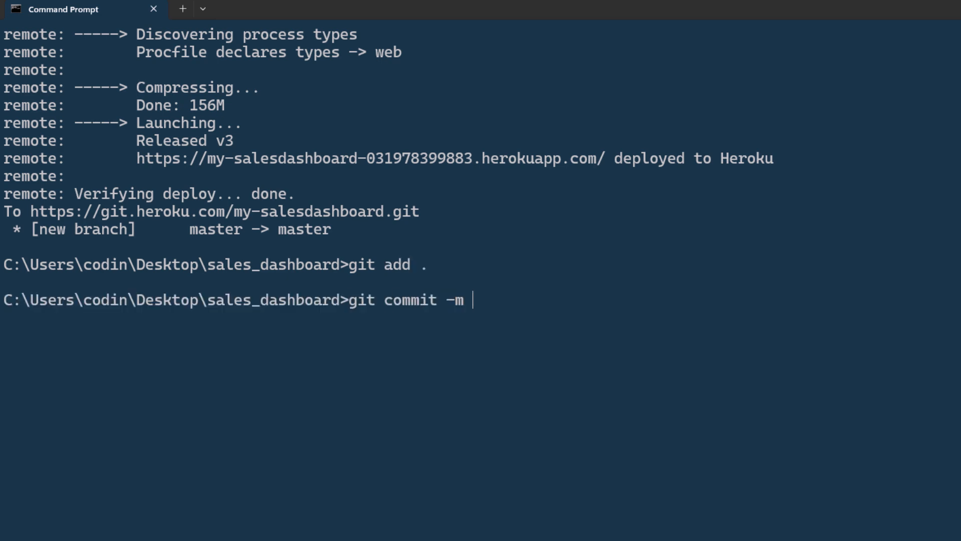
text("Change)
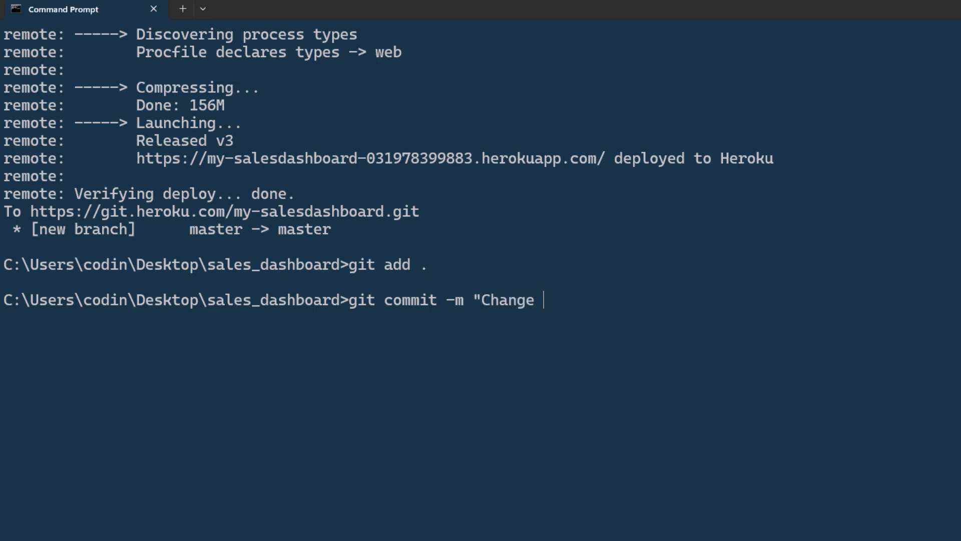
key(Return)
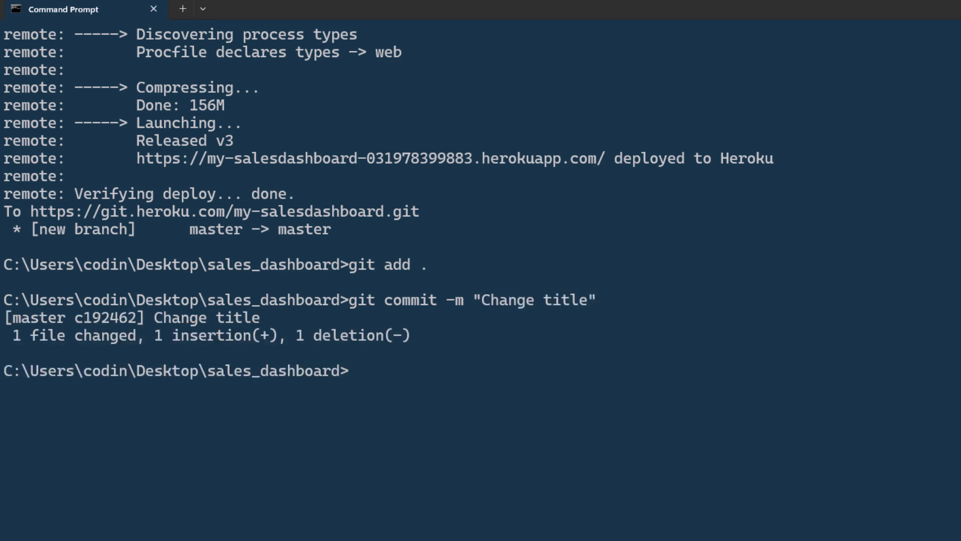
Step: Push the new commit to Heroku master, reaching release v4
text(git push heroku maste)
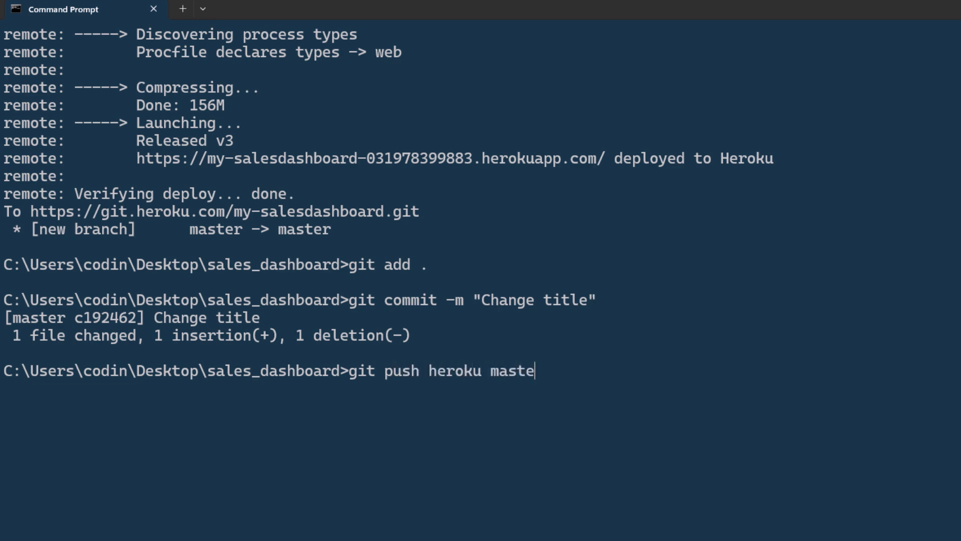
key(Return)
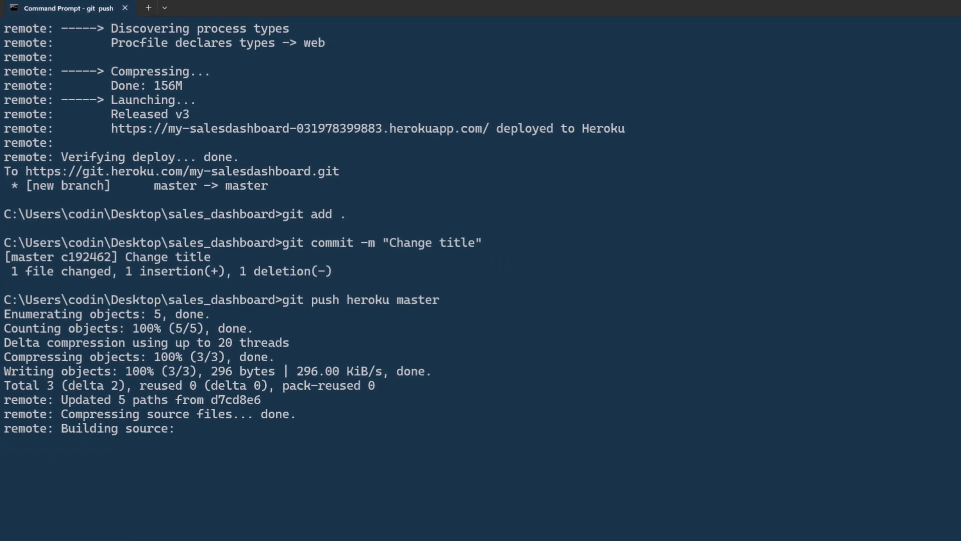
scroll(down, 3)
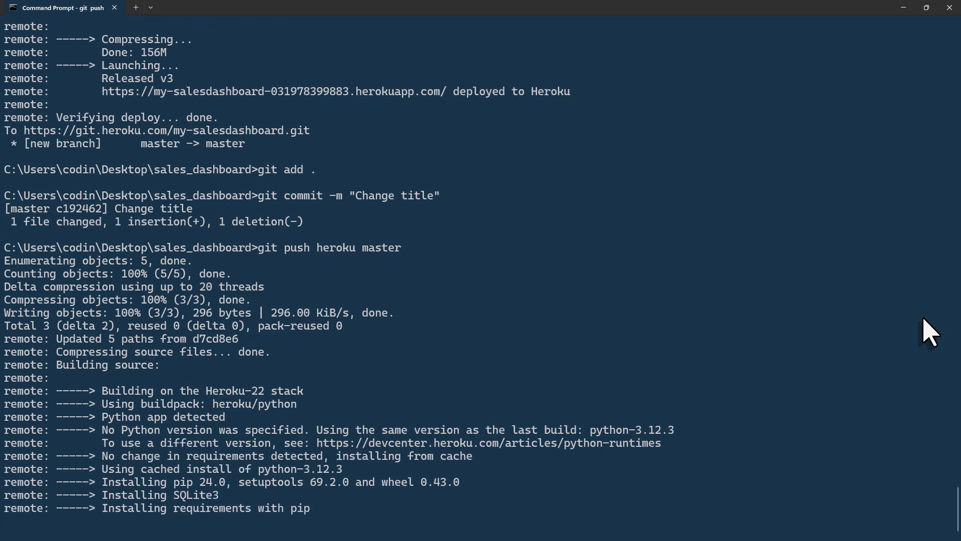
scroll(down, 3)
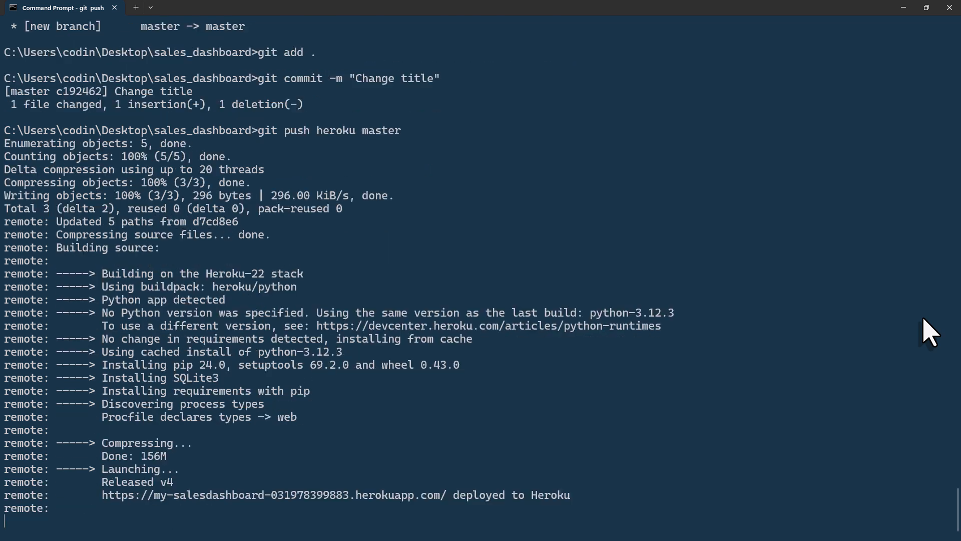
Step: Reload the live herokuapp dashboard to show the updated title, then head to the Heroku apps list
click(548, 10)
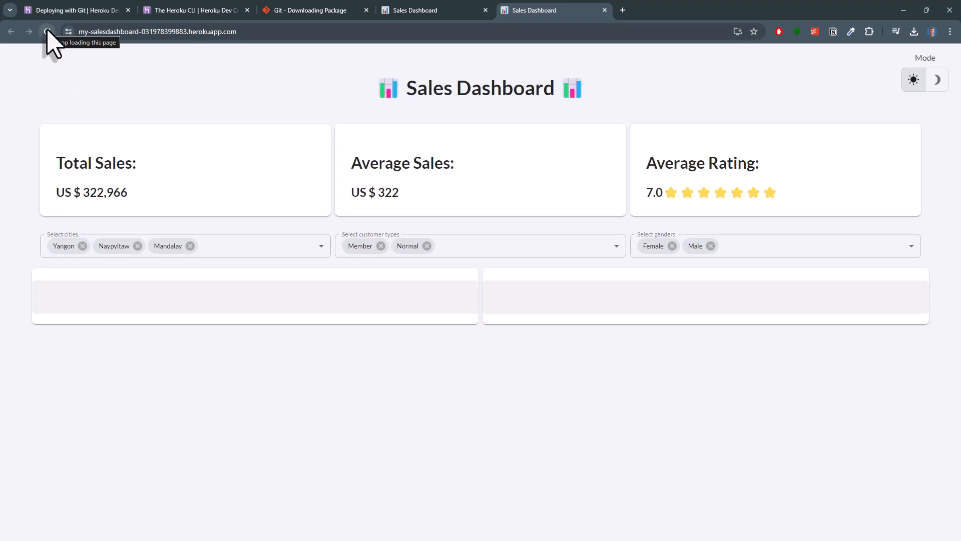
click(47, 31)
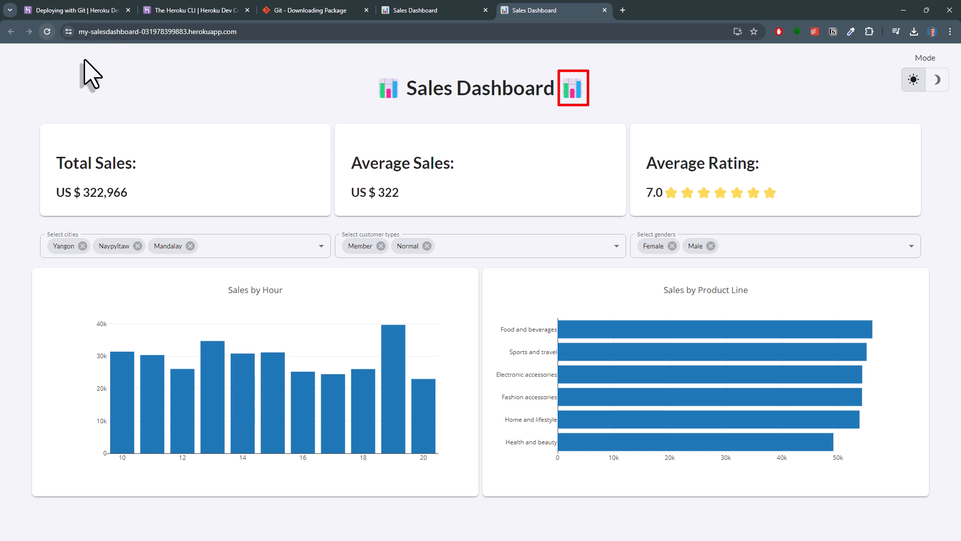
mouse_move(630, 36)
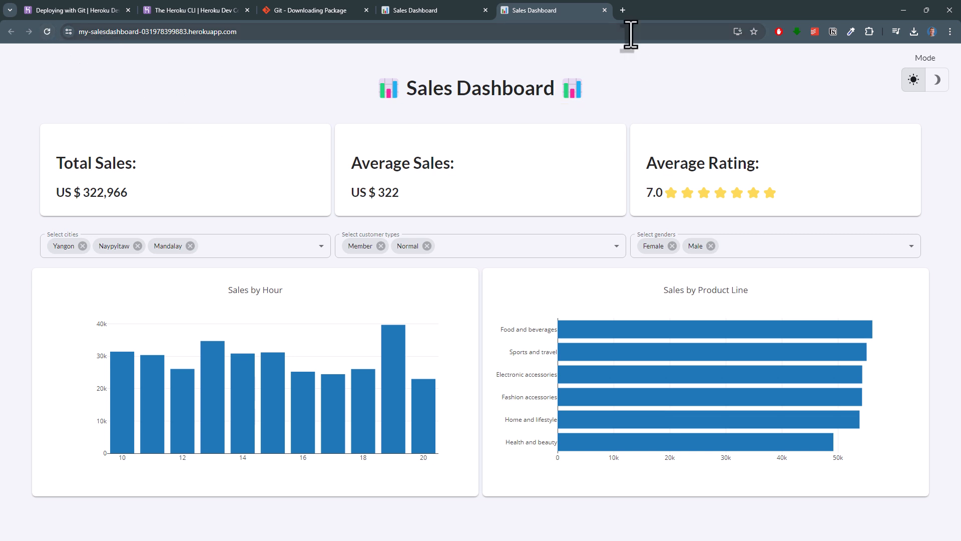
click(621, 10)
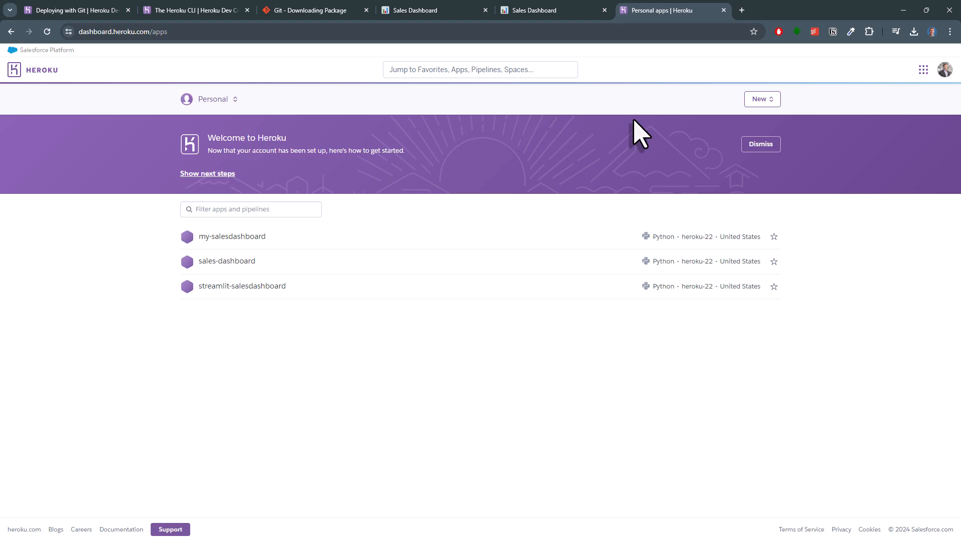
Step: Review my-salesdashboard's dyno type options, then its settings with buildpacks and domain
click(231, 236)
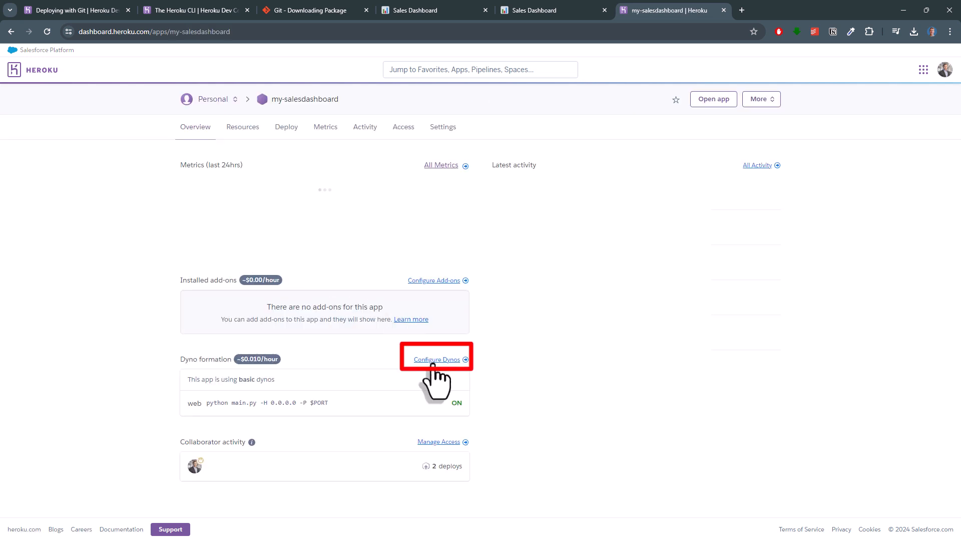
click(437, 360)
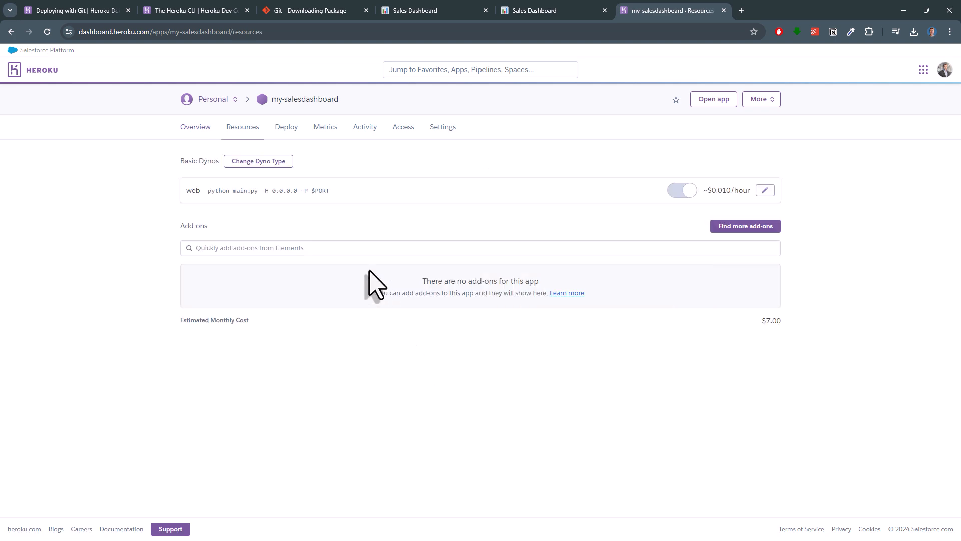
click(258, 160)
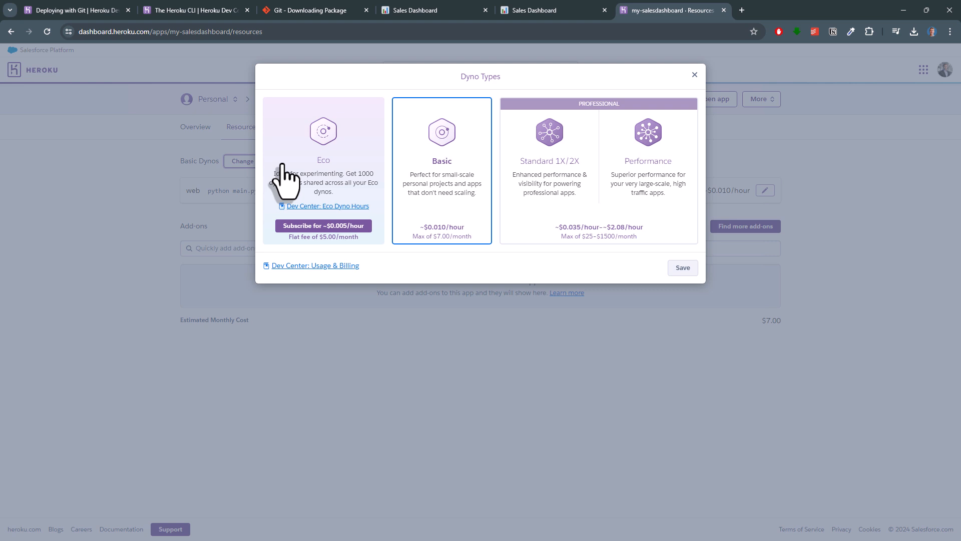
mouse_move(695, 83)
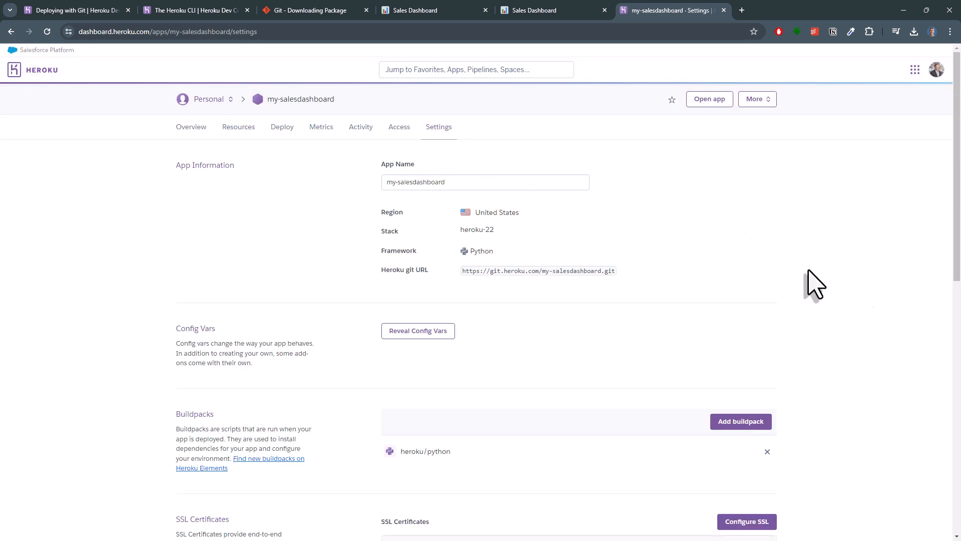
scroll(down, 3)
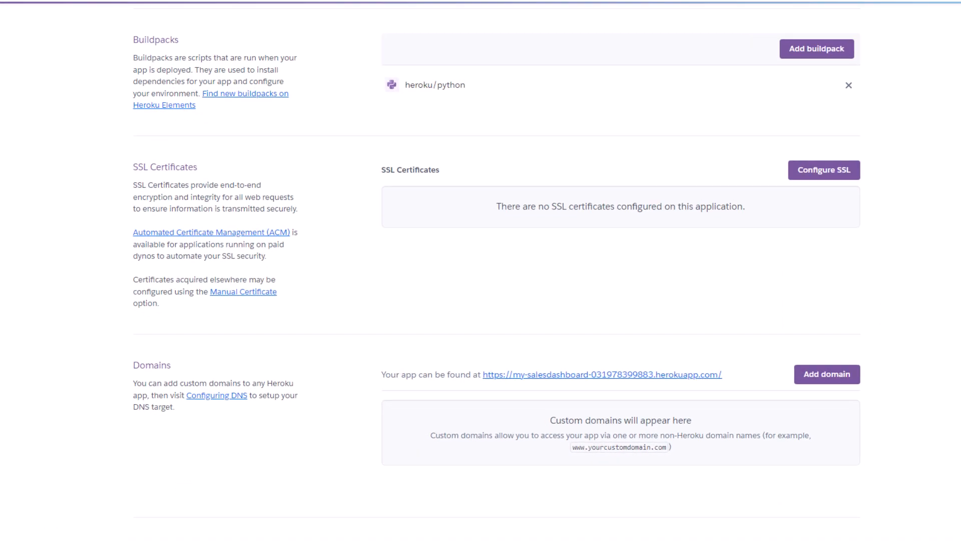